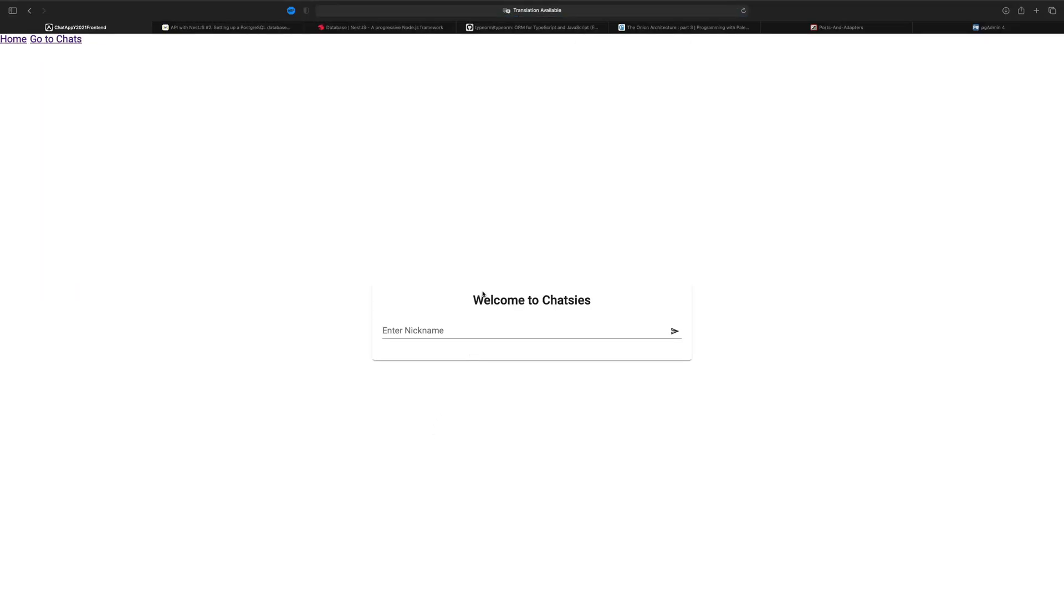
Submit the nickname Bilbo and receive the 'Nickname already used!' error.
left_click(531, 331)
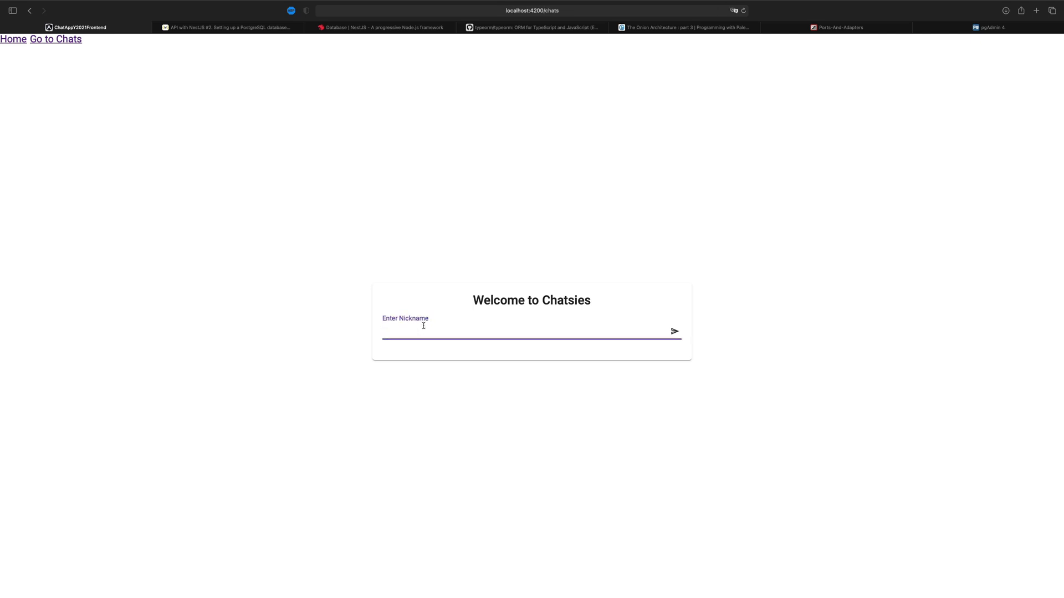
type("Bilbo")
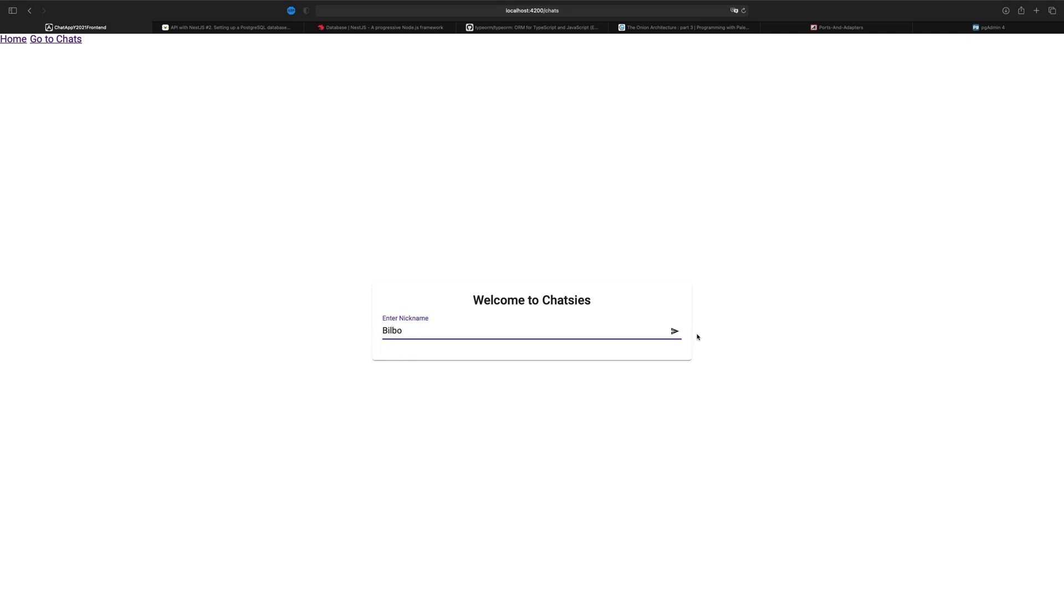
left_click(675, 331)
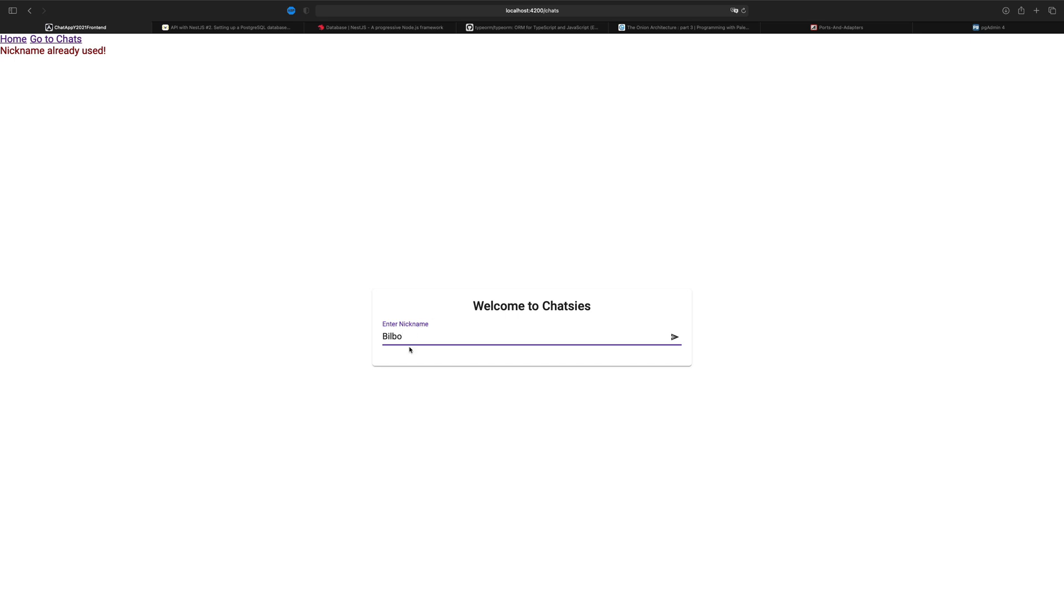
mouse_move(396, 455)
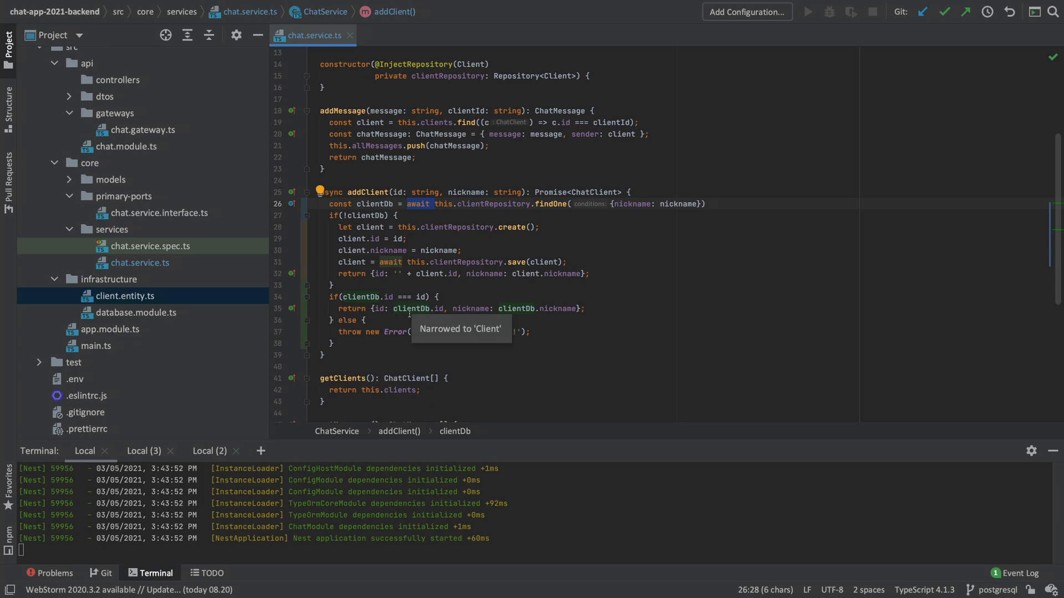
mouse_move(506, 198)
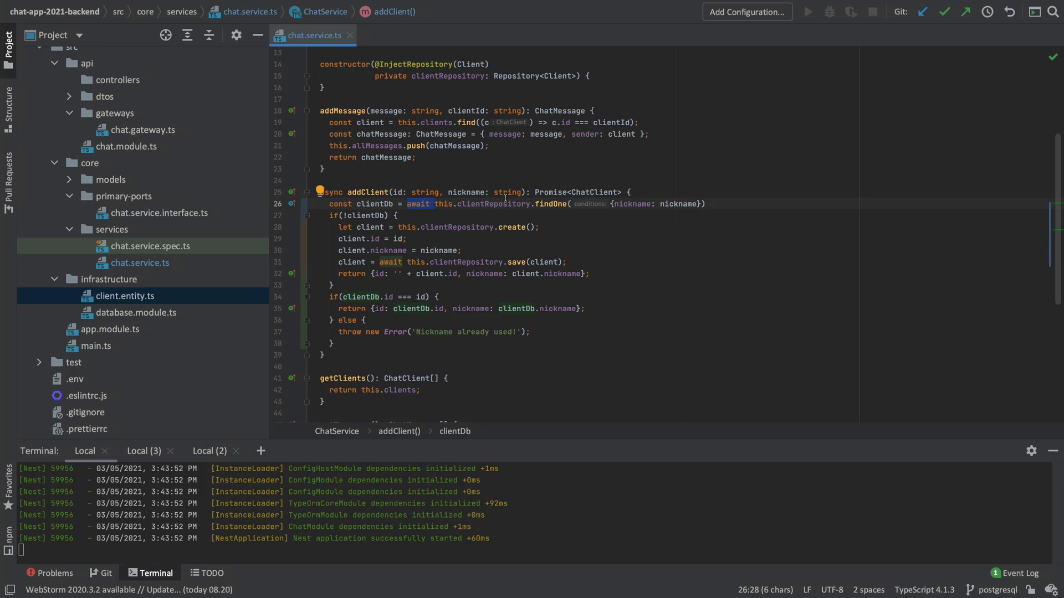
Add this.clientRepository.delete({id: id}) at the start of deleteClient.
scroll("down", 3)
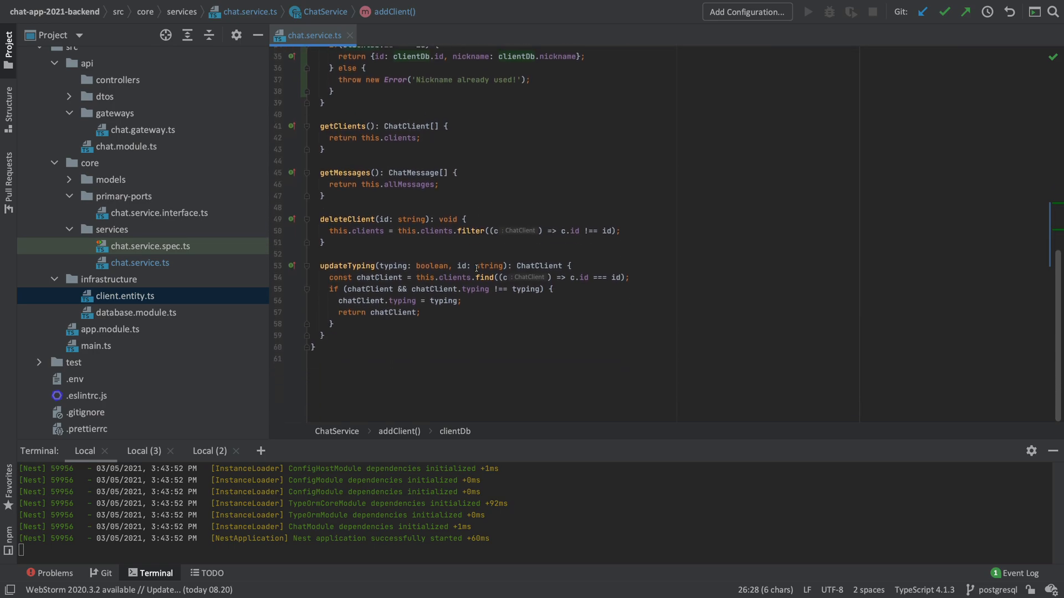
double_click(346, 220)
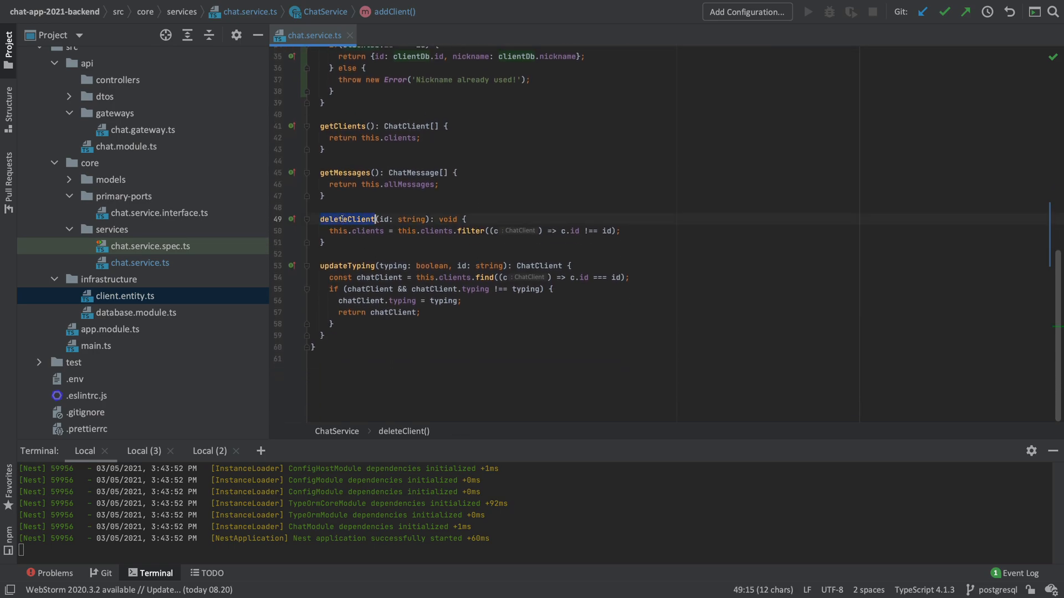
double_click(384, 220)
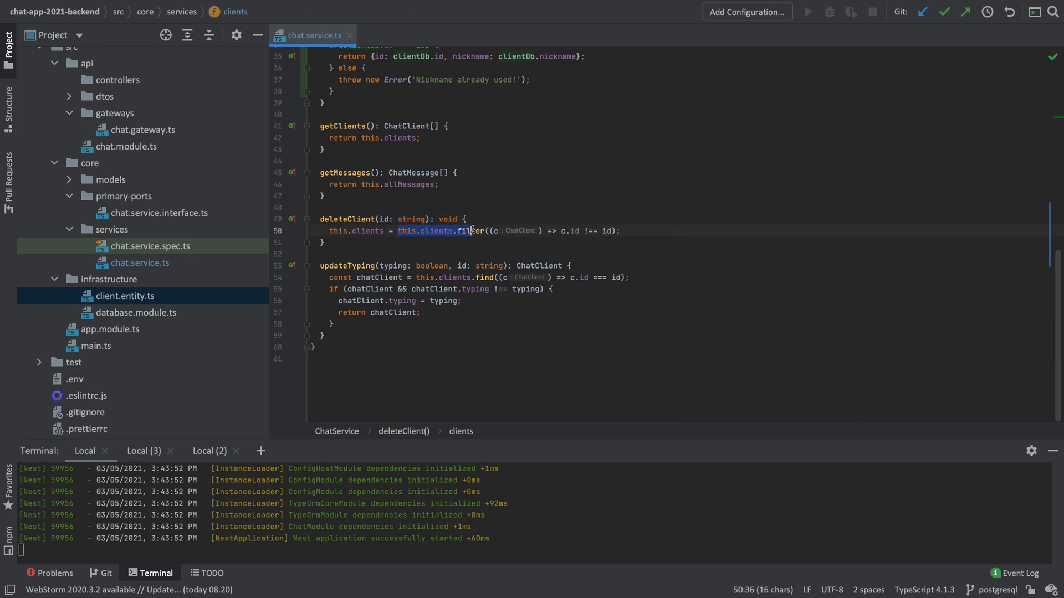
key("Enter")
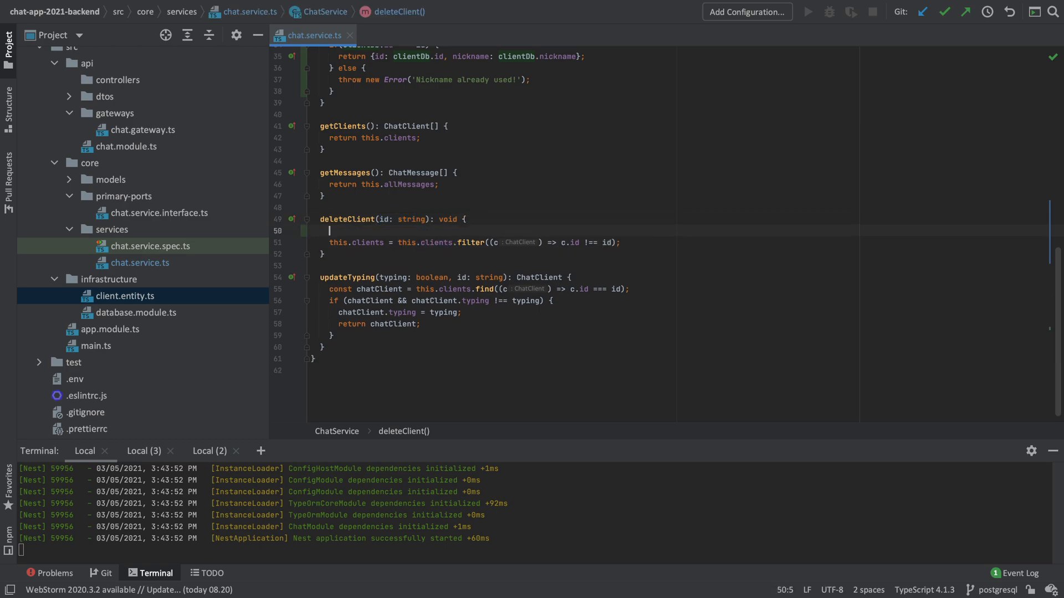
type("this.")
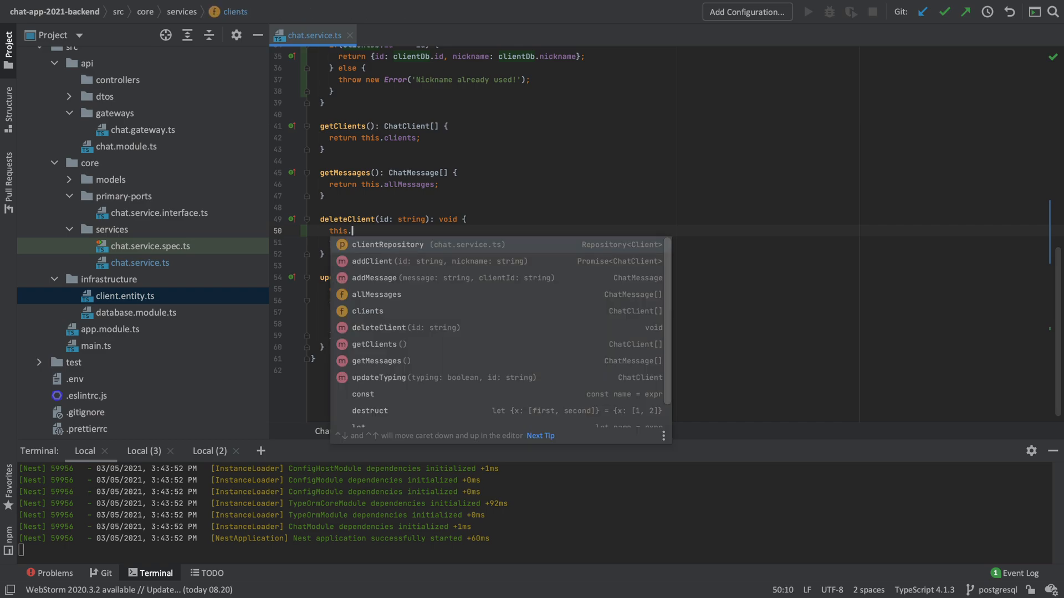
type("clientRepository.")
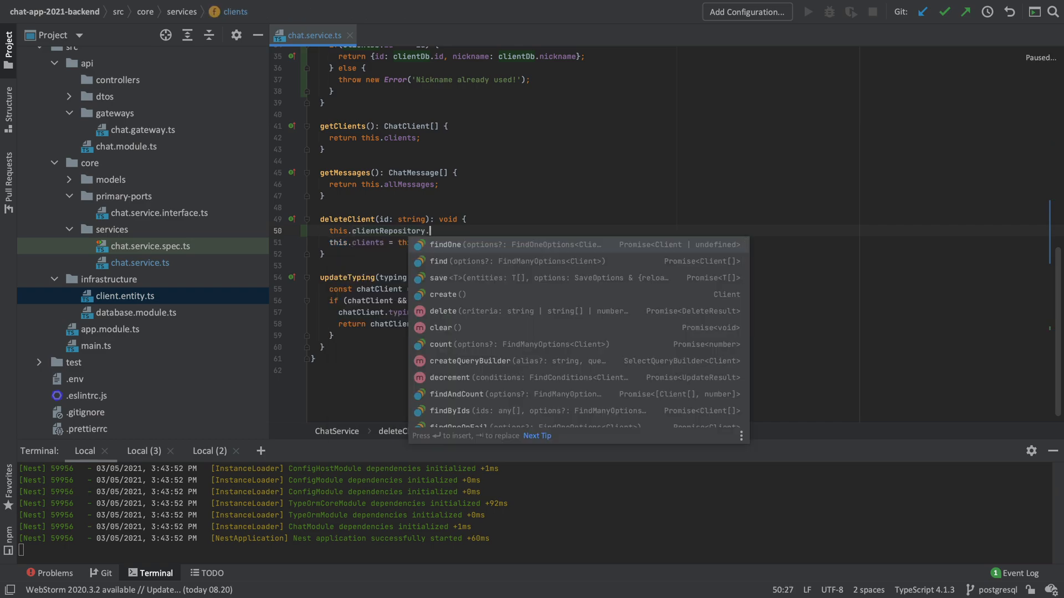
left_click(442, 310)
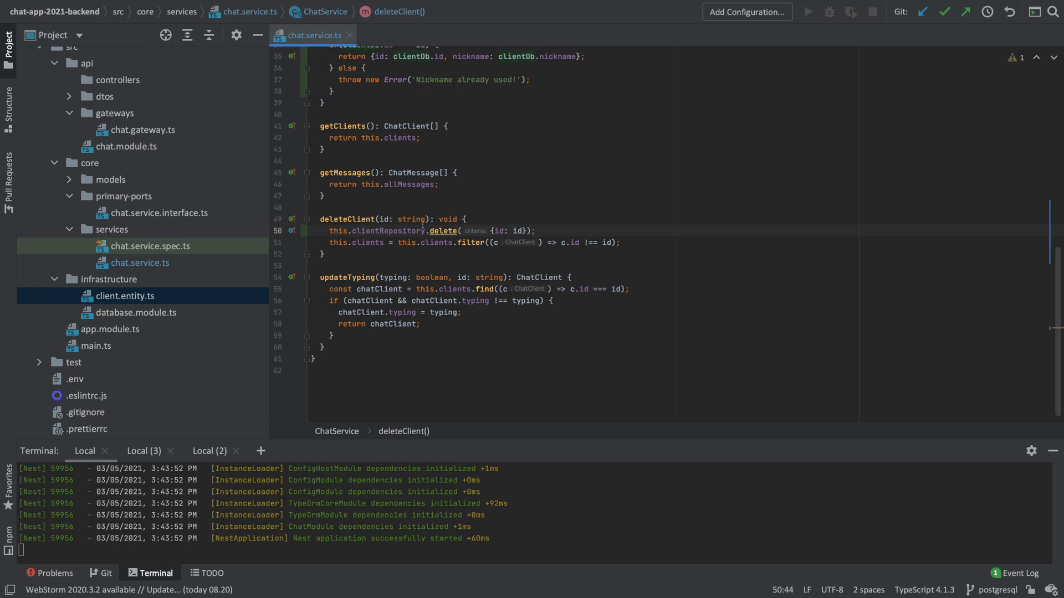
Mark deleteClient as async and await the repository delete.
type("async")
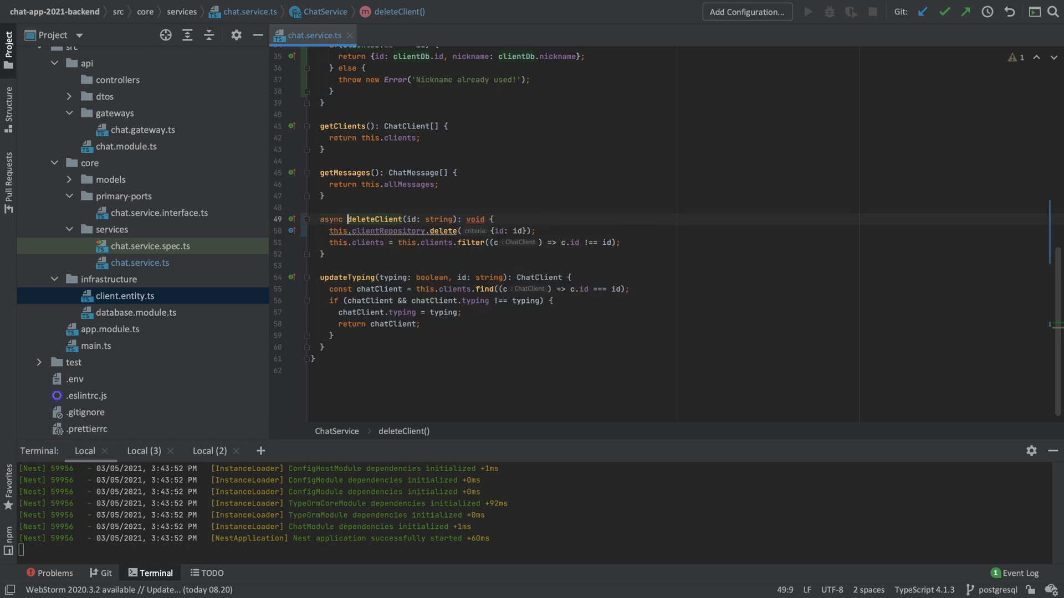
type("await")
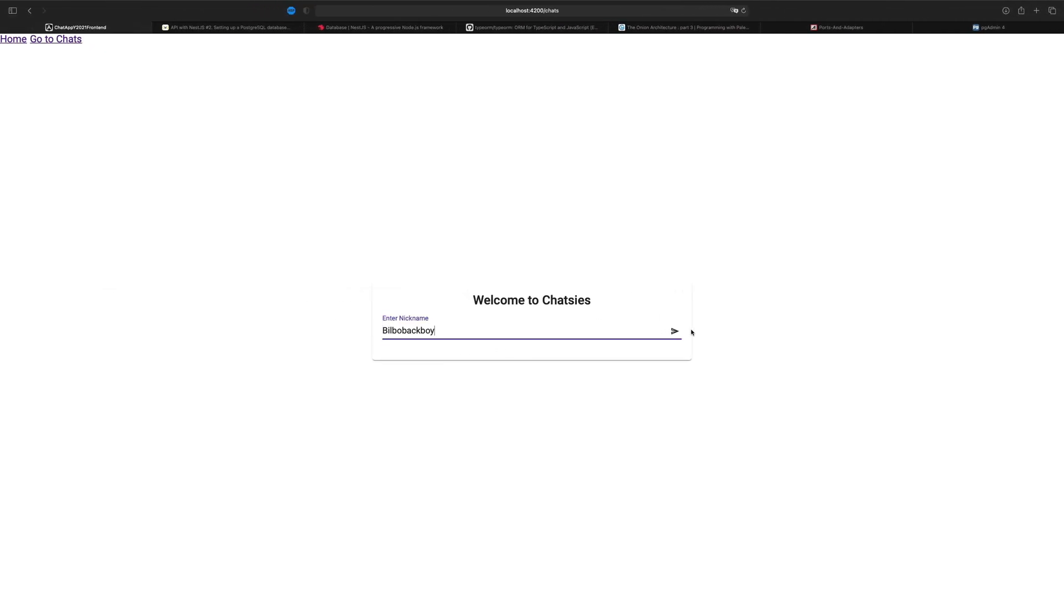
Join as Bilbobackboy three times, reloading the page between logins.
left_click(674, 332)
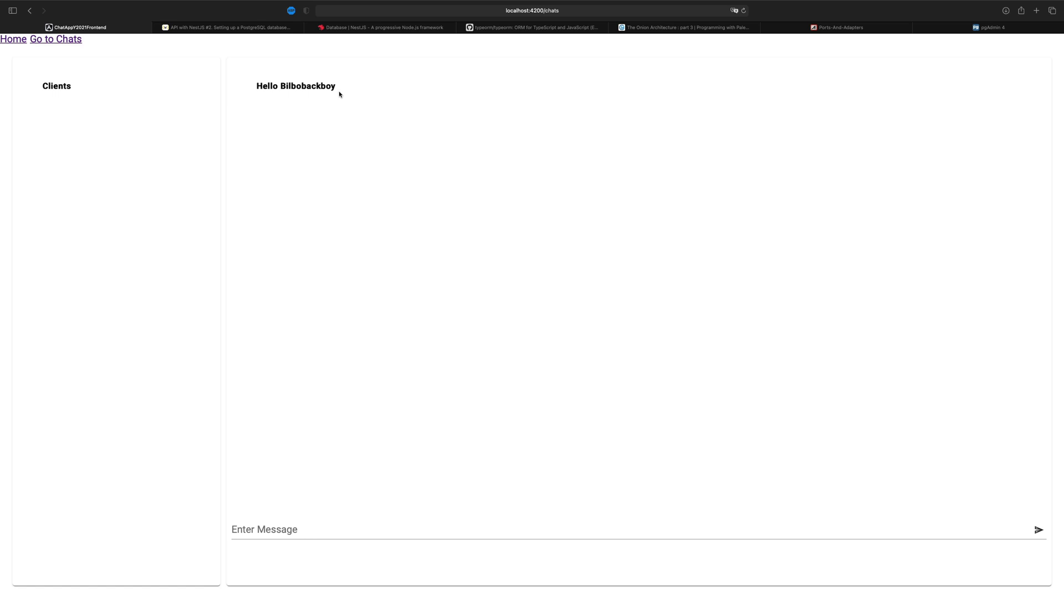
left_click(12, 39)
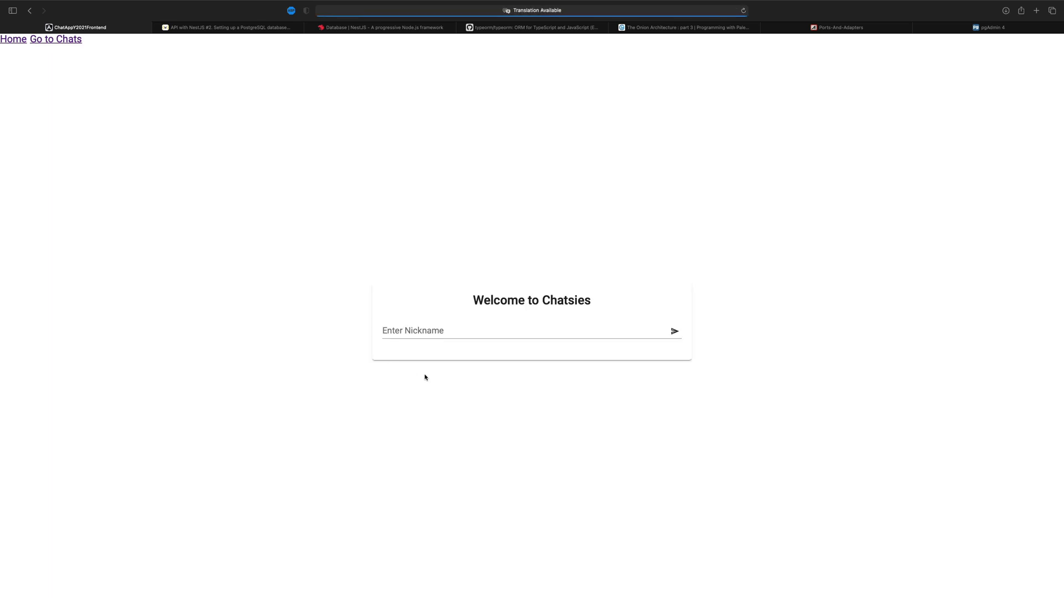
type("Bilbobackboy")
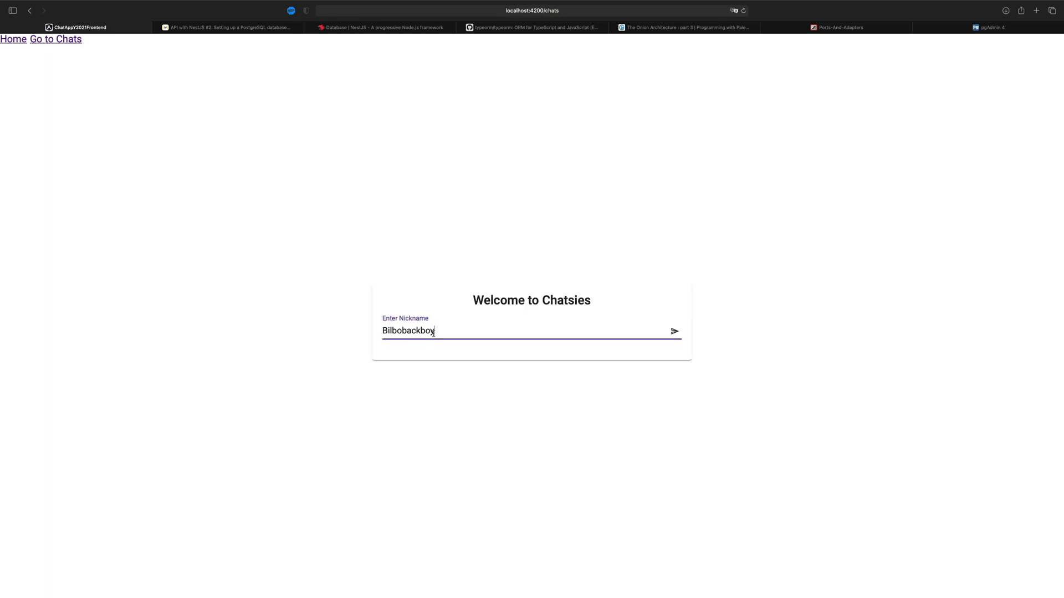
left_click(675, 331)
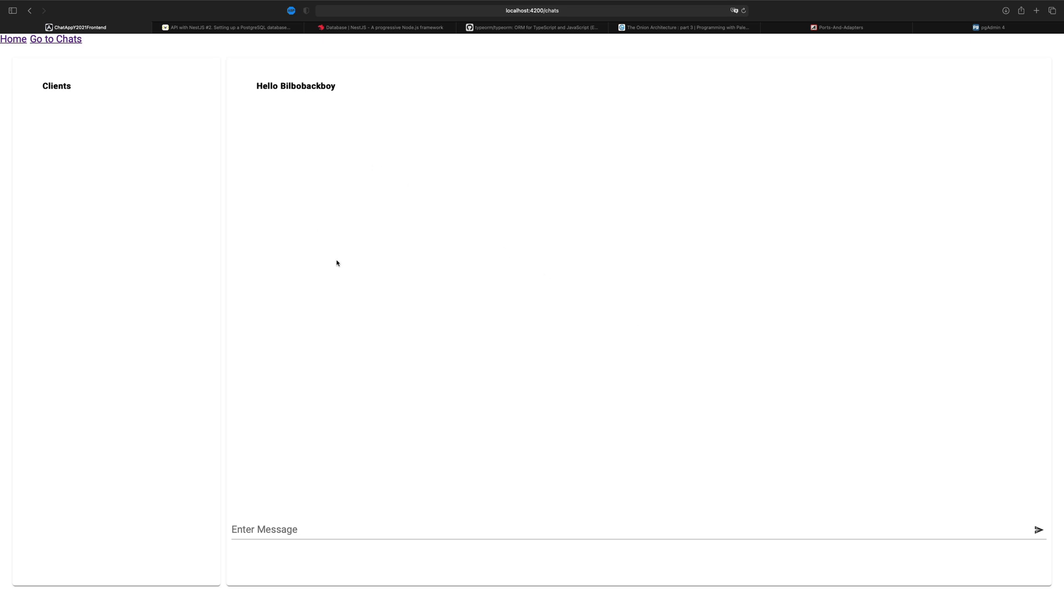
left_click(13, 40)
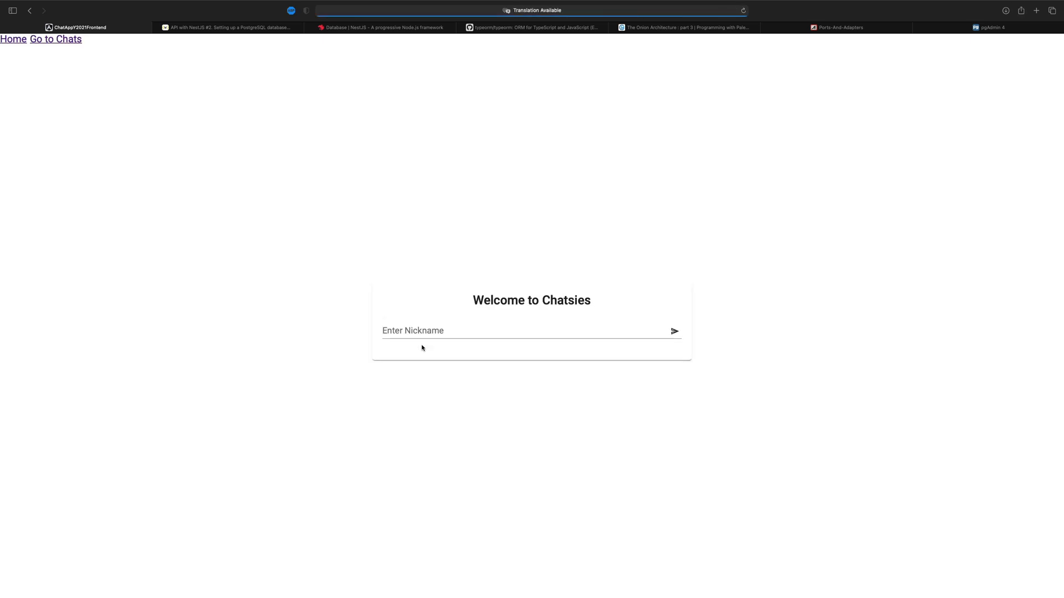
type("Bilbobackboy")
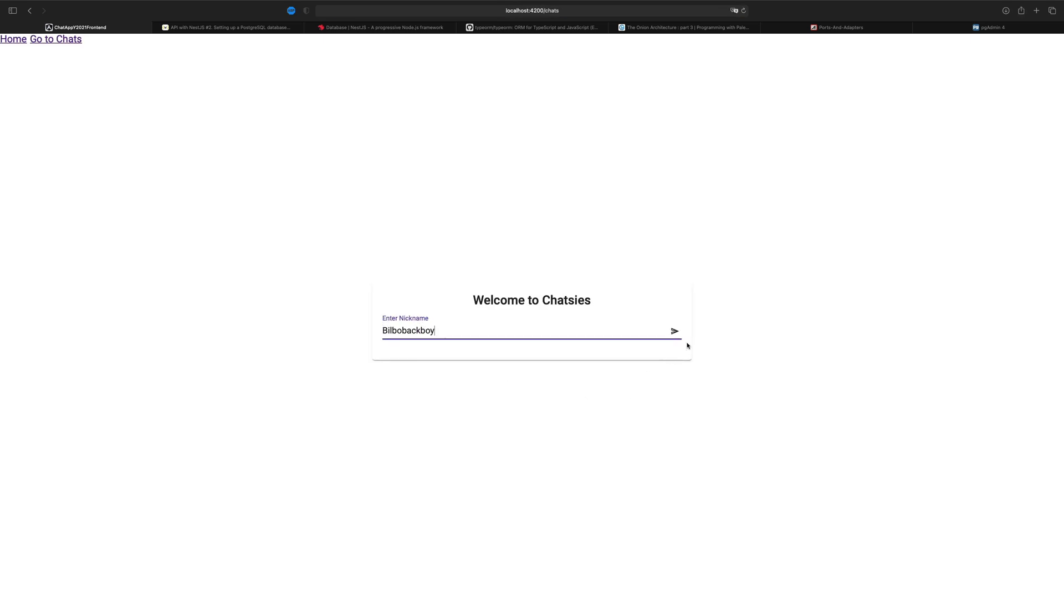
left_click(675, 331)
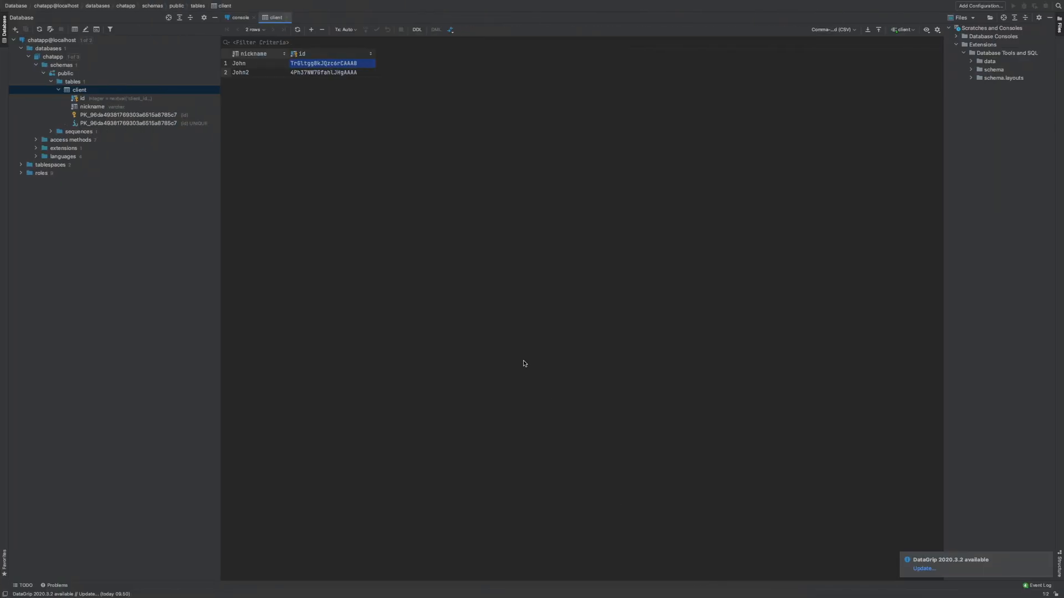
Refresh the client table and delete all its rows.
left_click(297, 28)
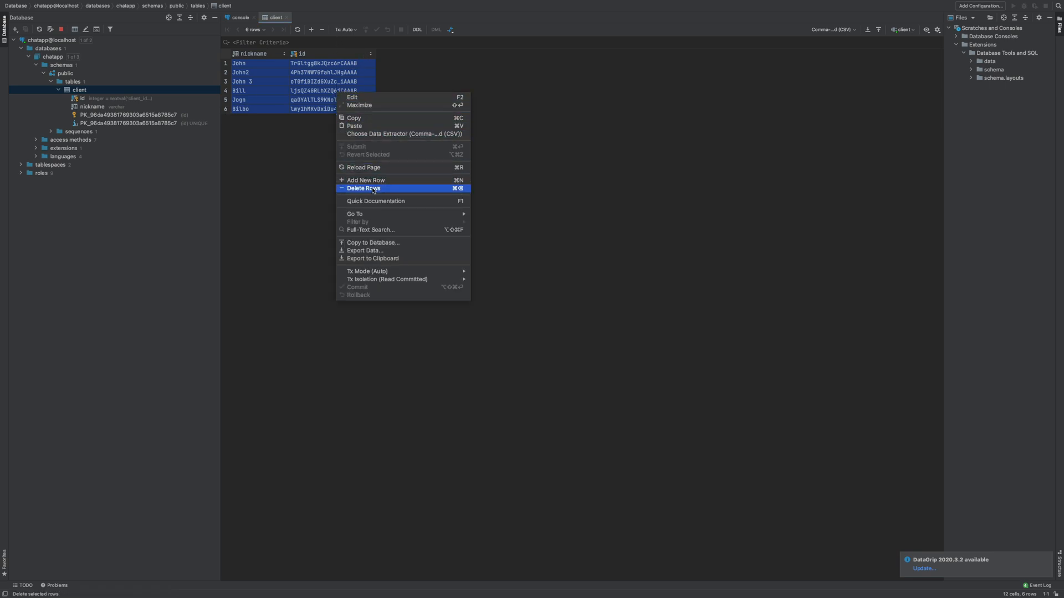
left_click(364, 189)
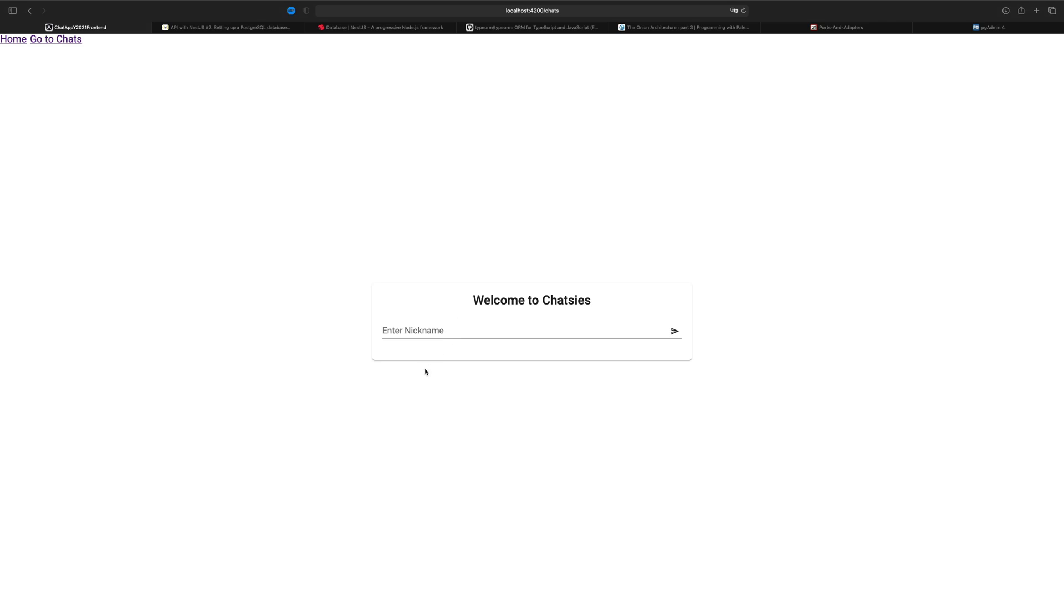
Submit a nickname starting with Bi to join the chat again.
type("Bi")
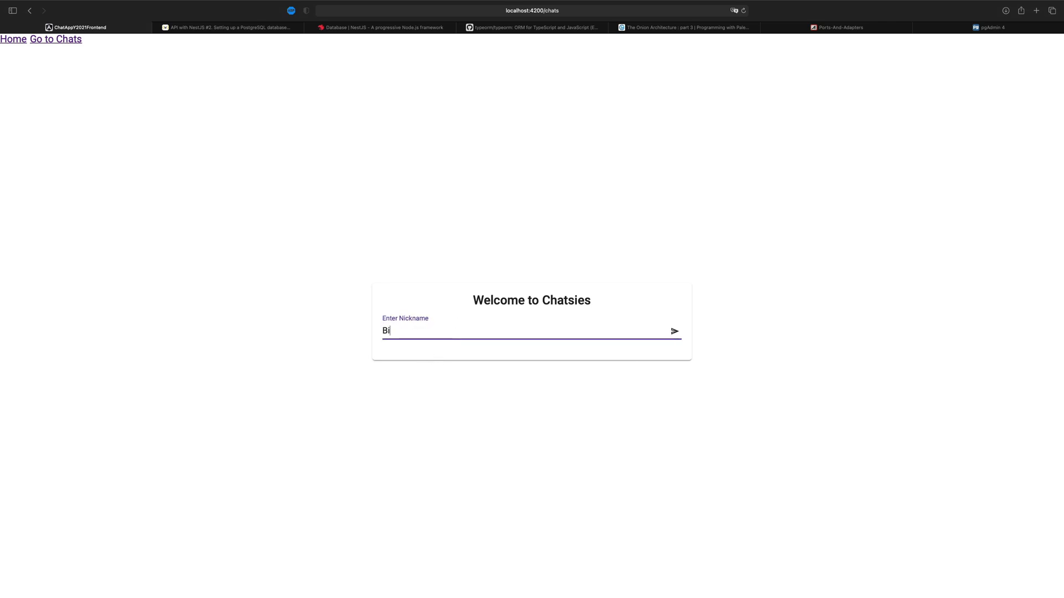
left_click(673, 332)
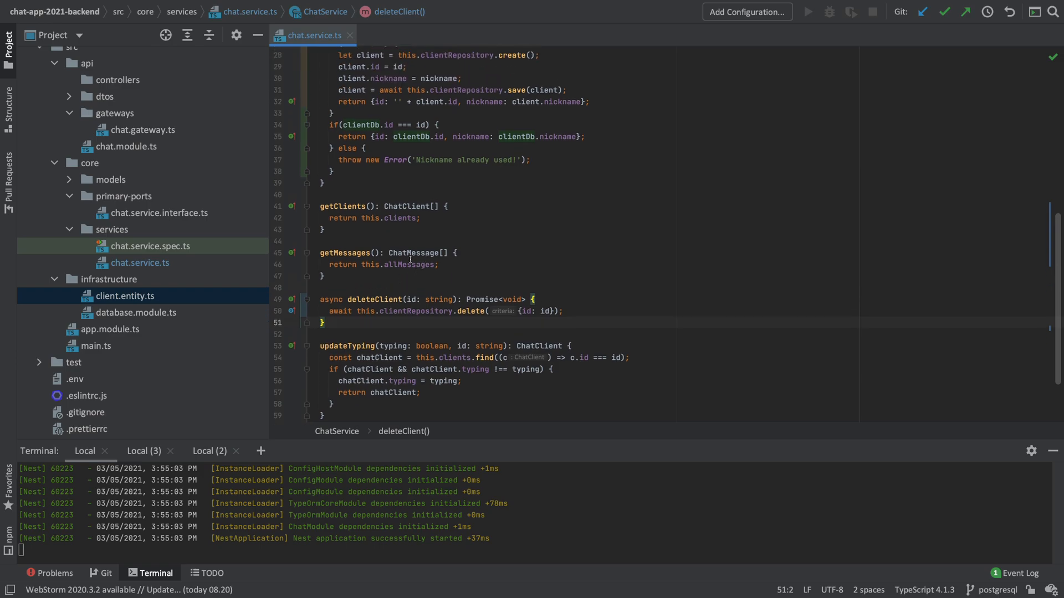
Fetch const clients = await this.clientRepository.find() in an async getClients returning Promise<ChatClient[]>.
double_click(390, 218)
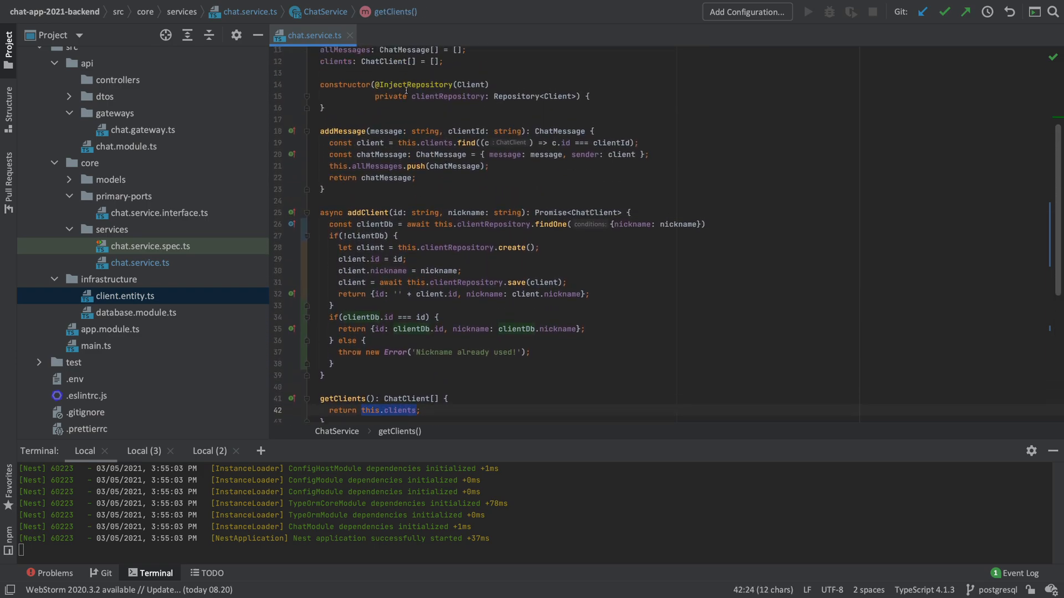
scroll("down", 3)
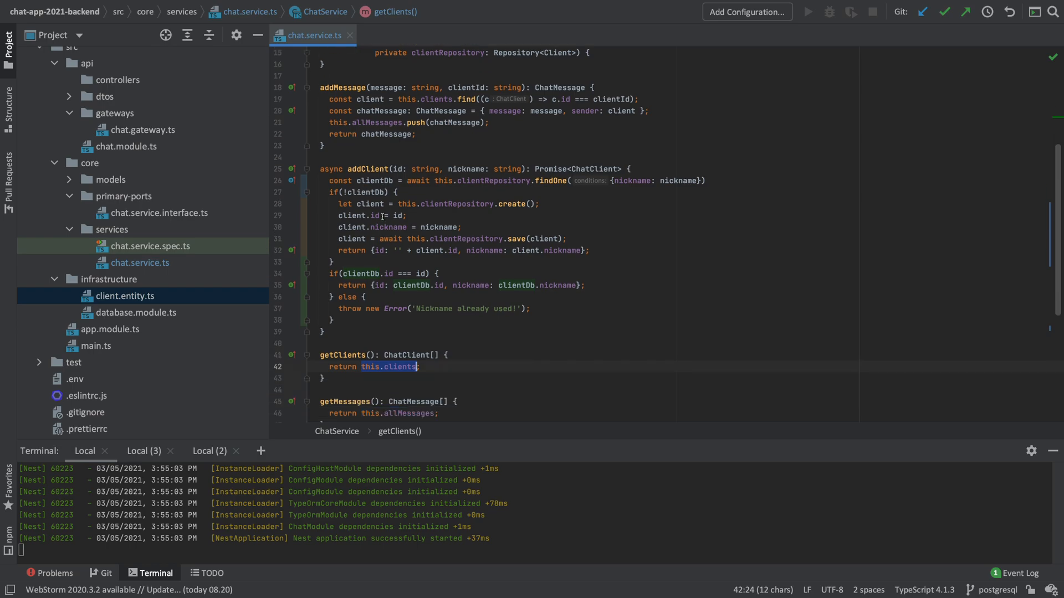
scroll("down", 3)
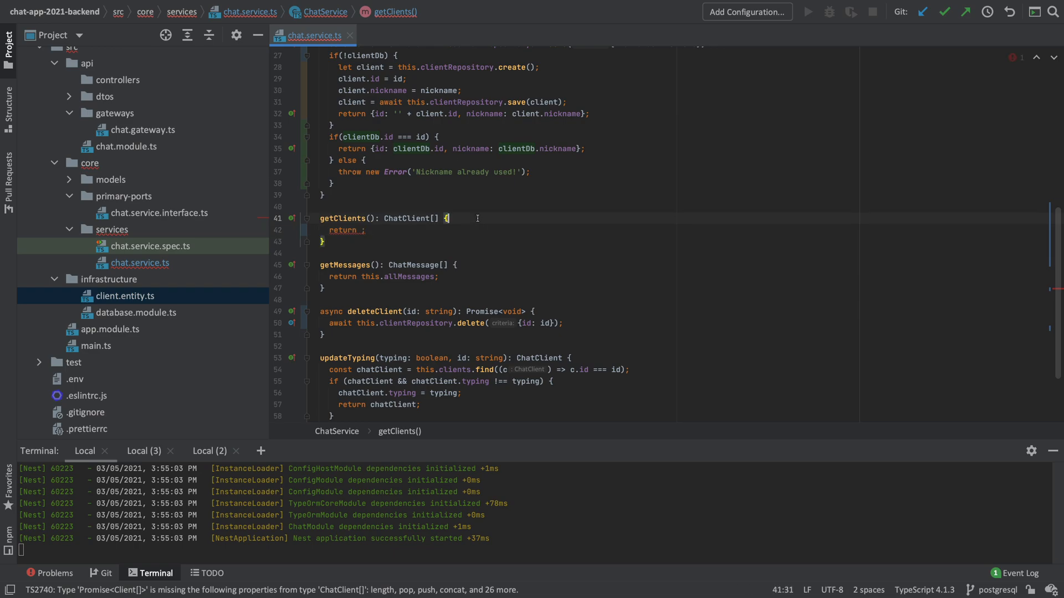
type("const")
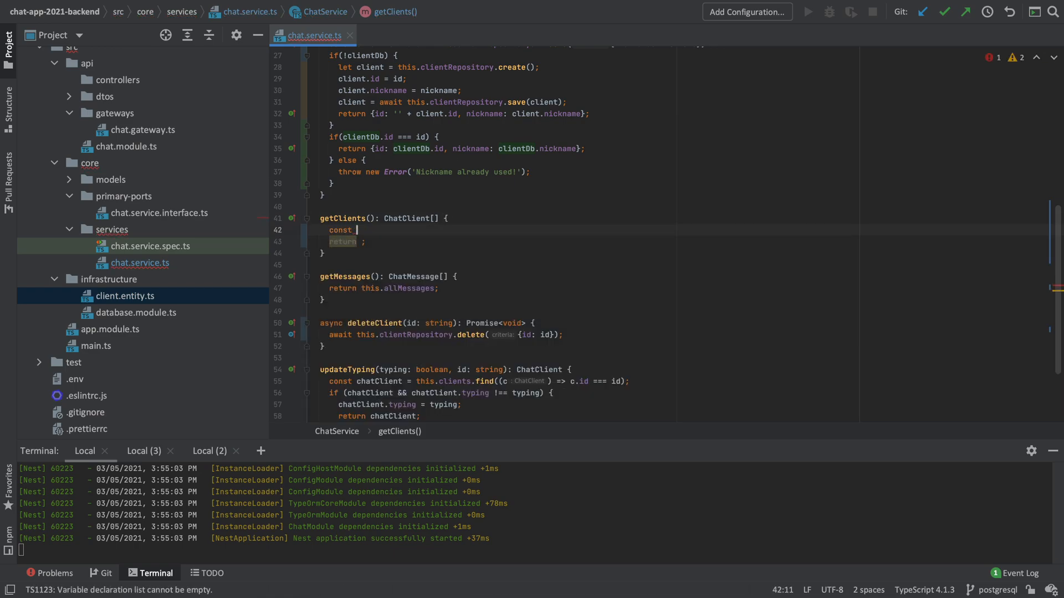
type("clie")
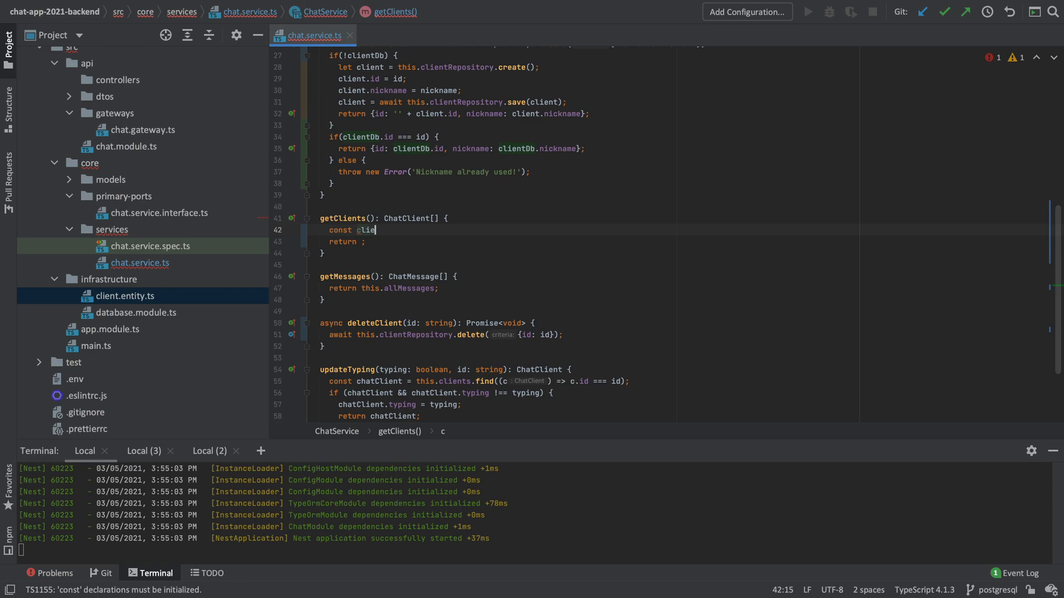
type("nts = this.clientRepository.find();")
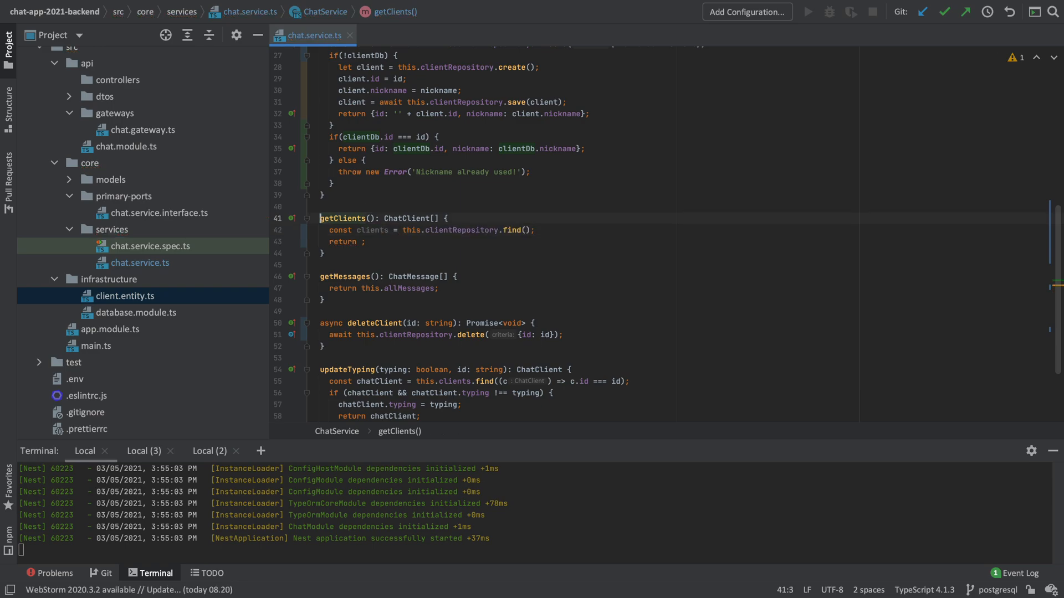
type("async")
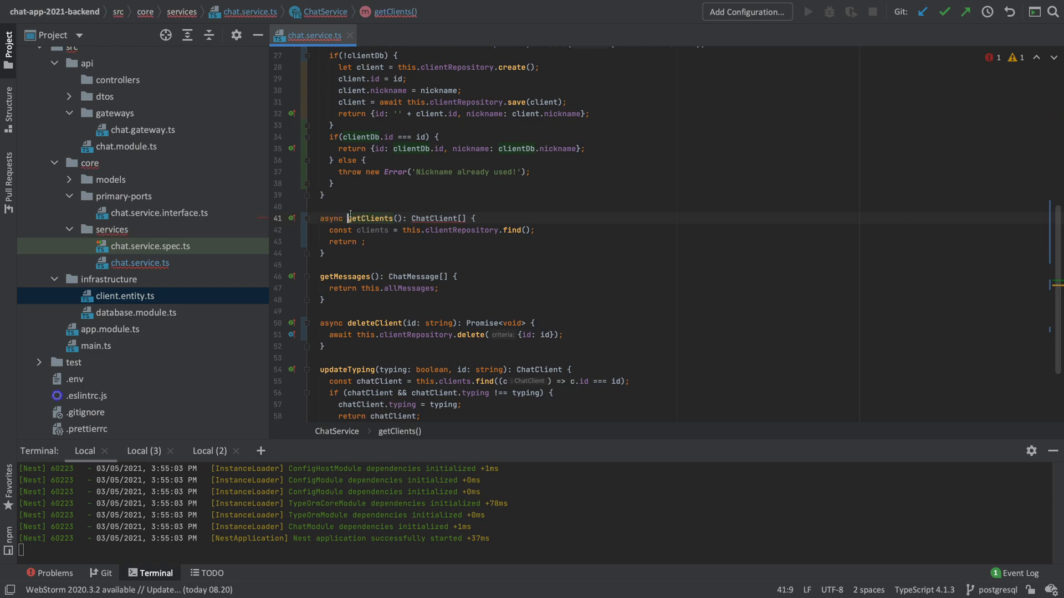
type("as")
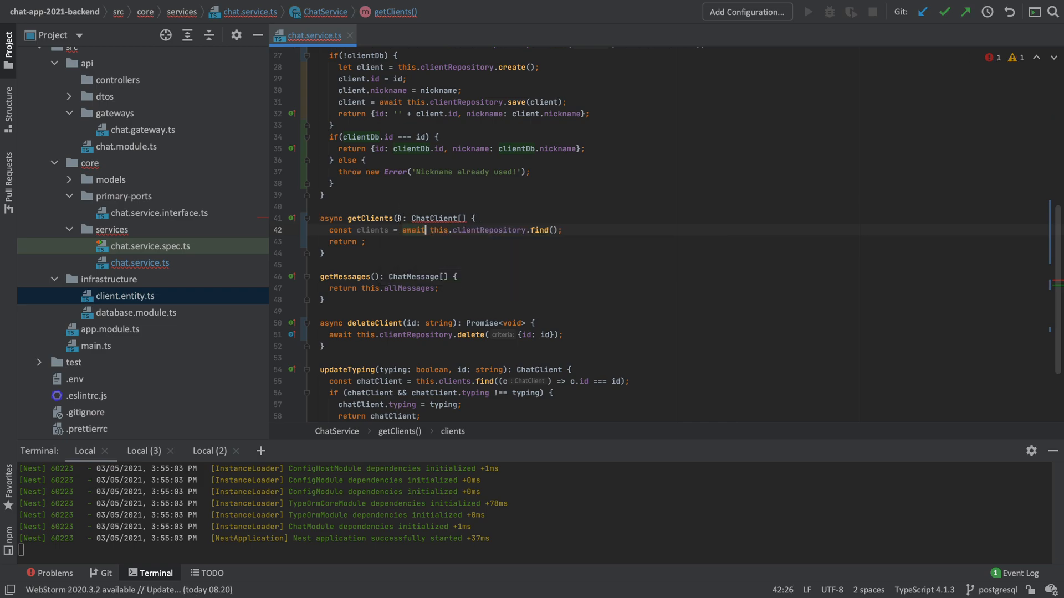
type("Promise<")
type("const")
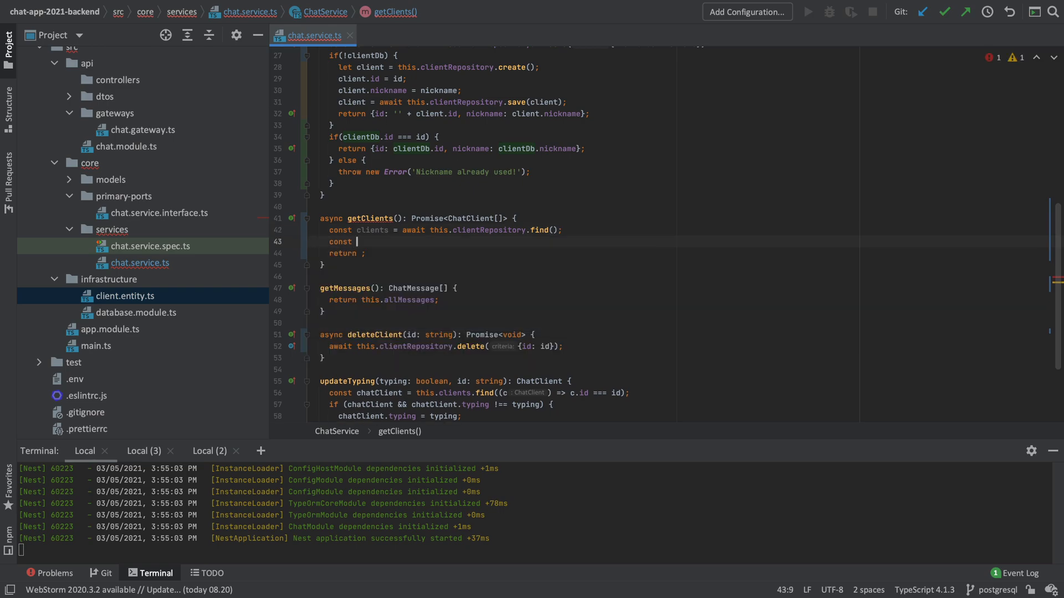
Build chatClients: ChatClient[] from JSON.parse(JSON.stringify(clients)).
type("clie")
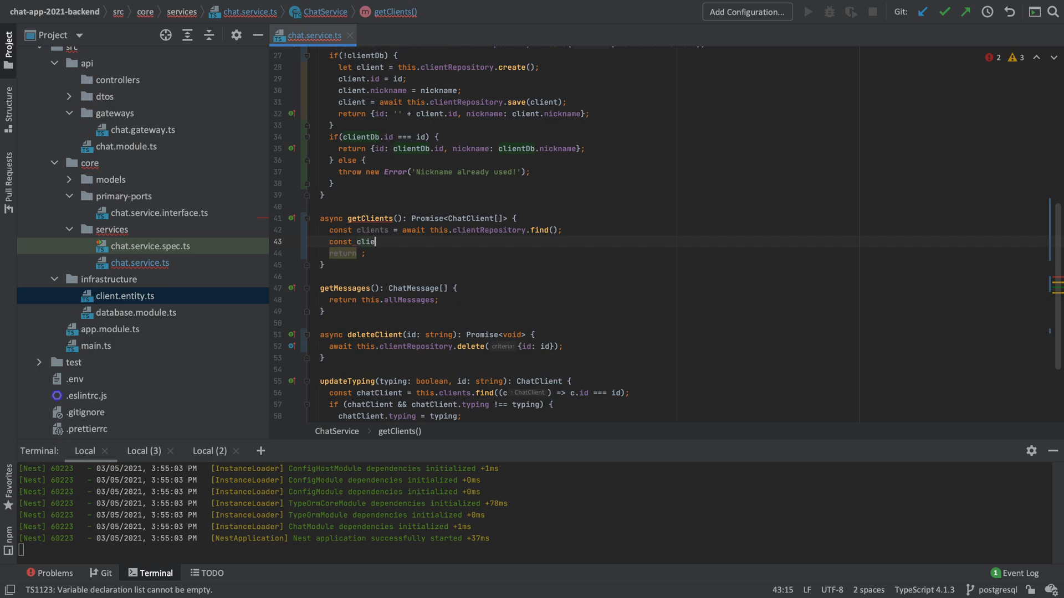
type("hatCl")
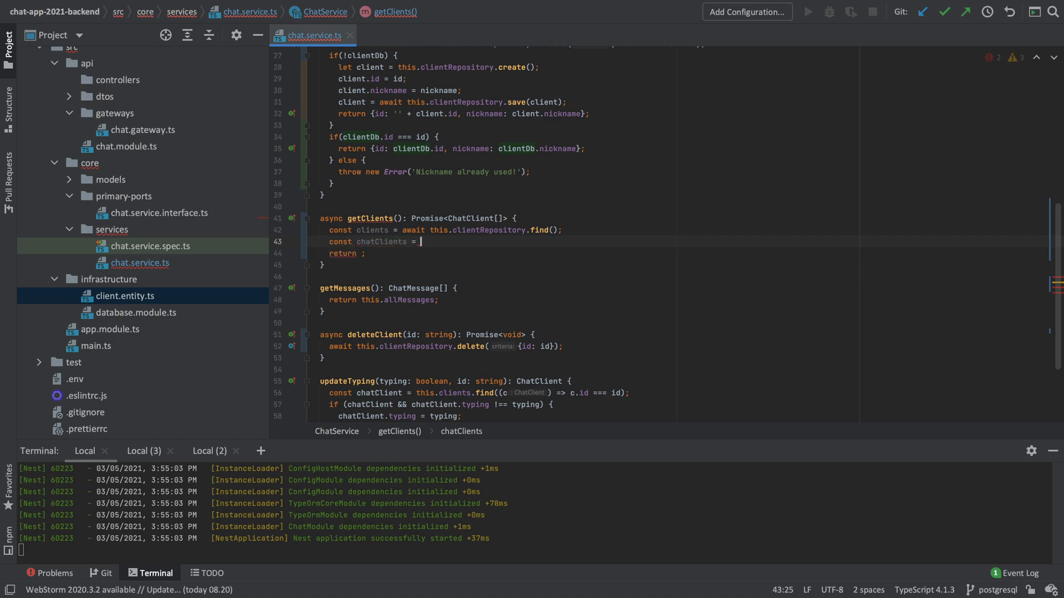
type("=")
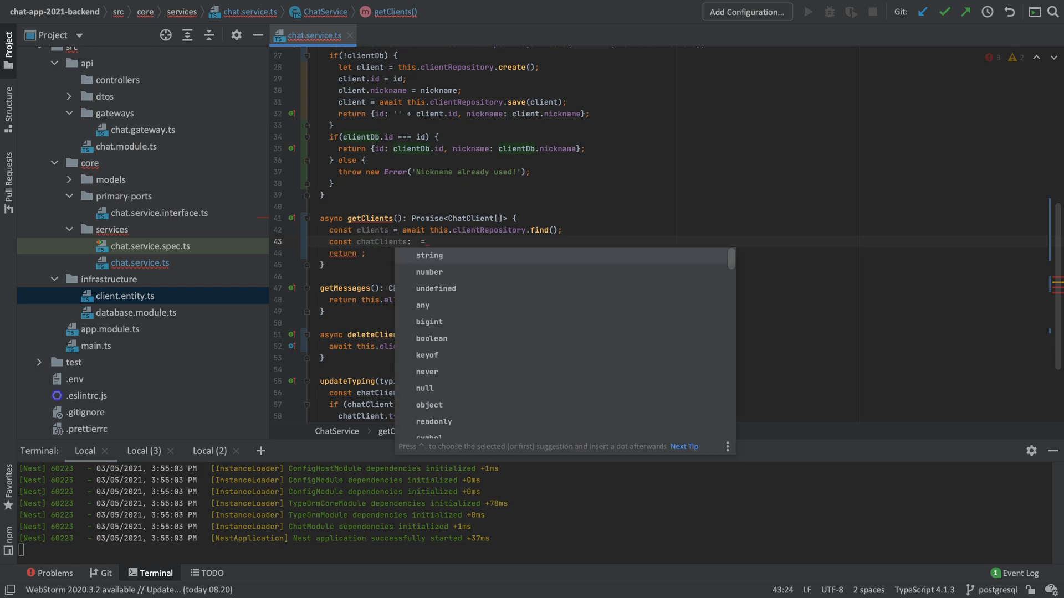
type("ChatClient[")
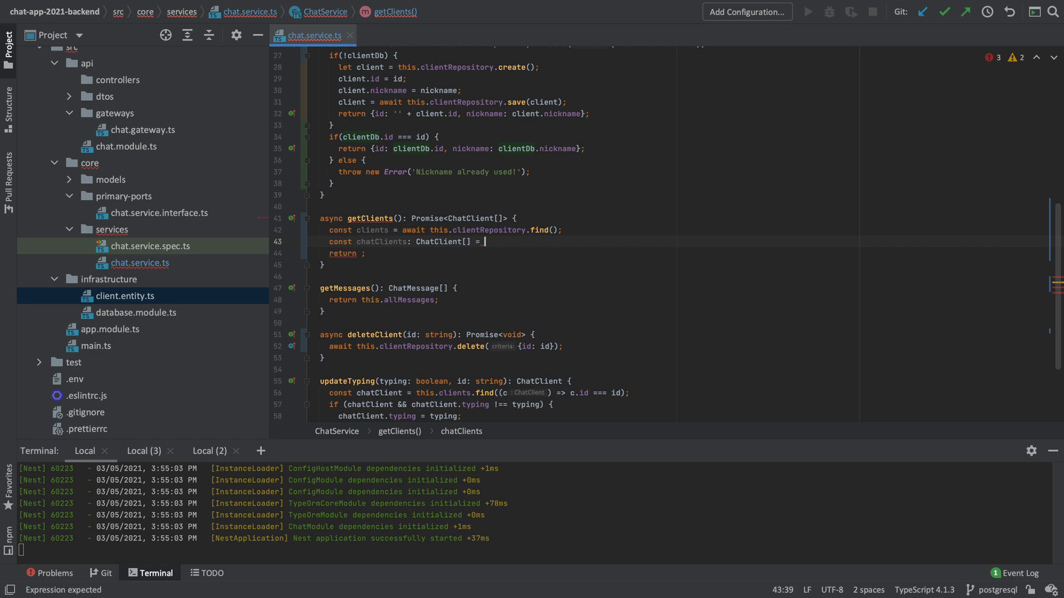
type("JSON.stringify(")
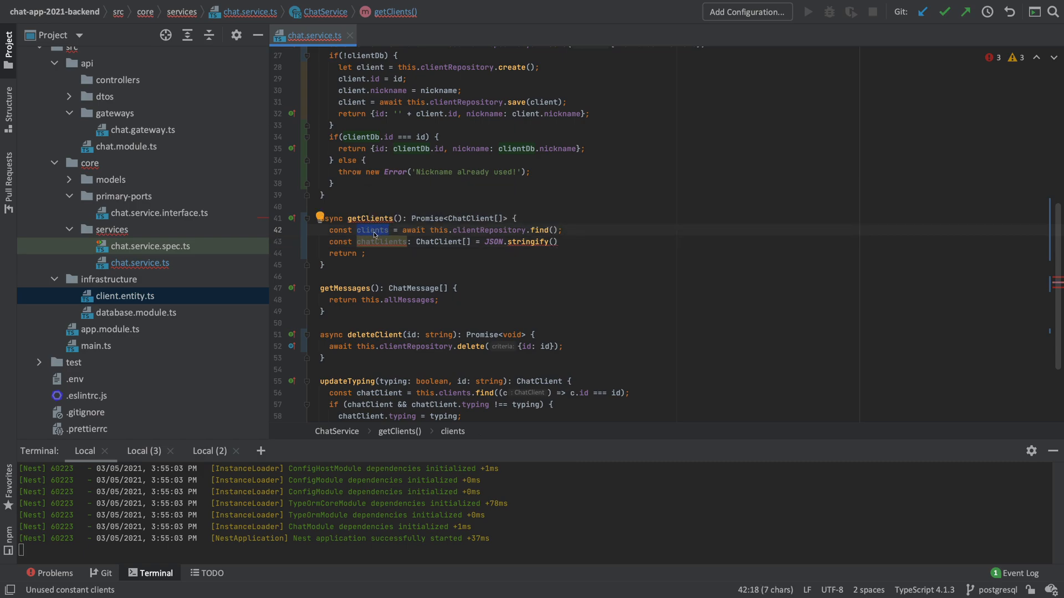
type("clients")
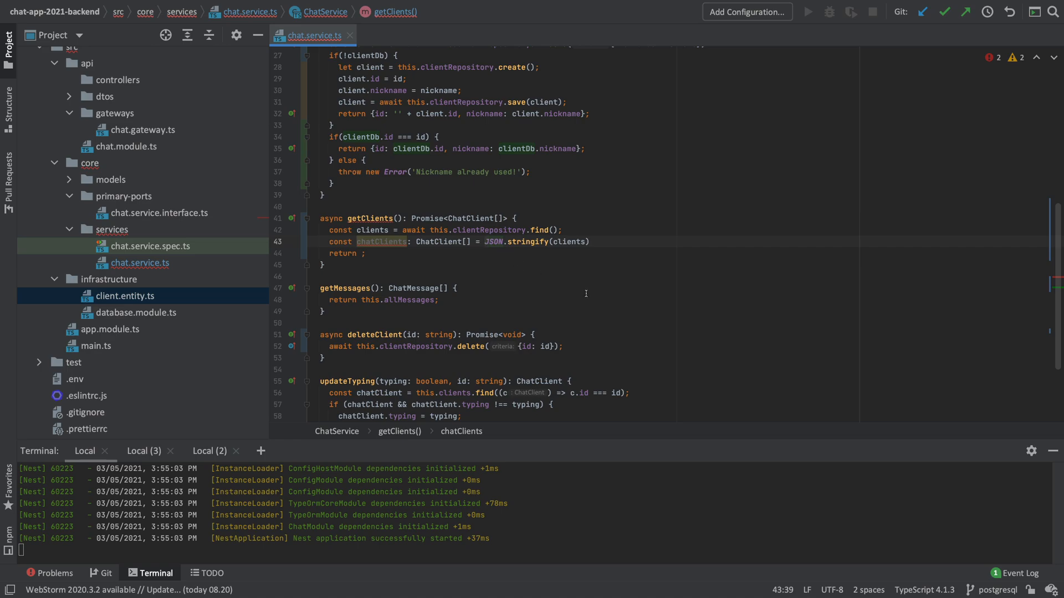
type("JSON.")
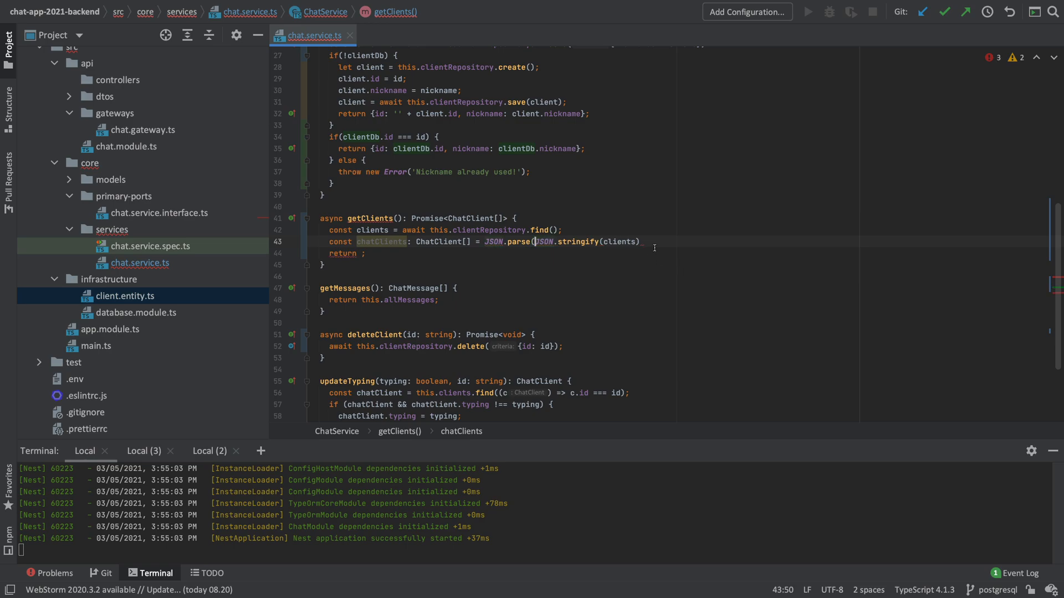
type(")")
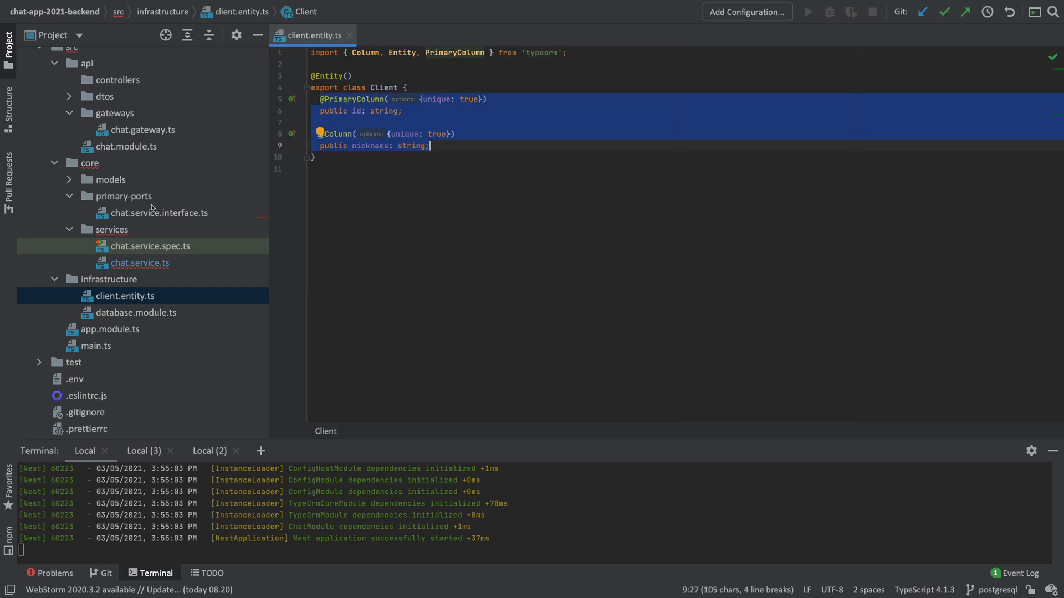
View the ChatClient model's id and nickname fields, then return to chat.service.ts.
left_click(109, 180)
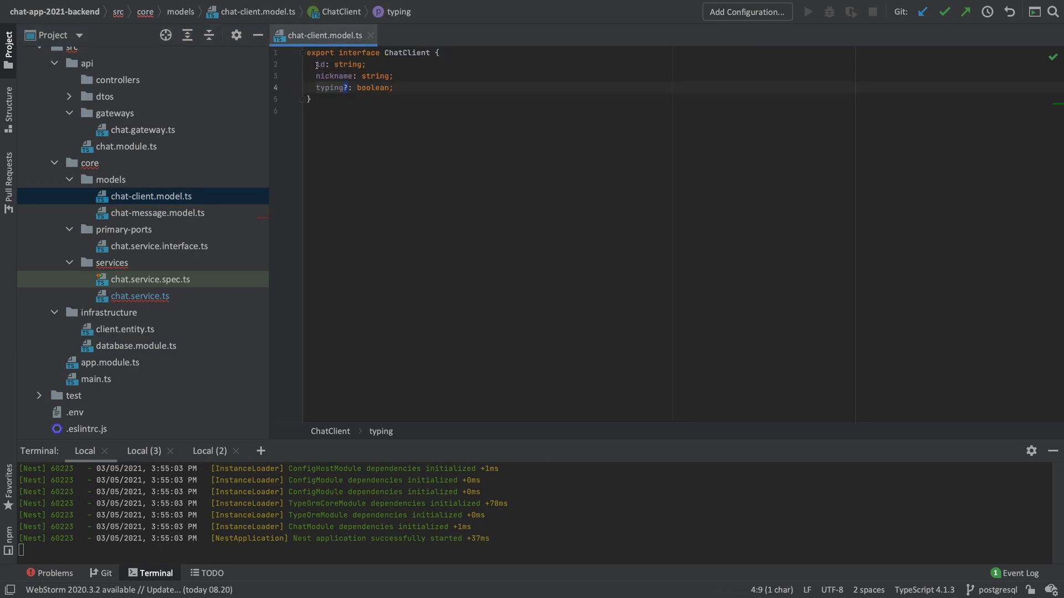
left_click_drag(315, 64, 393, 75)
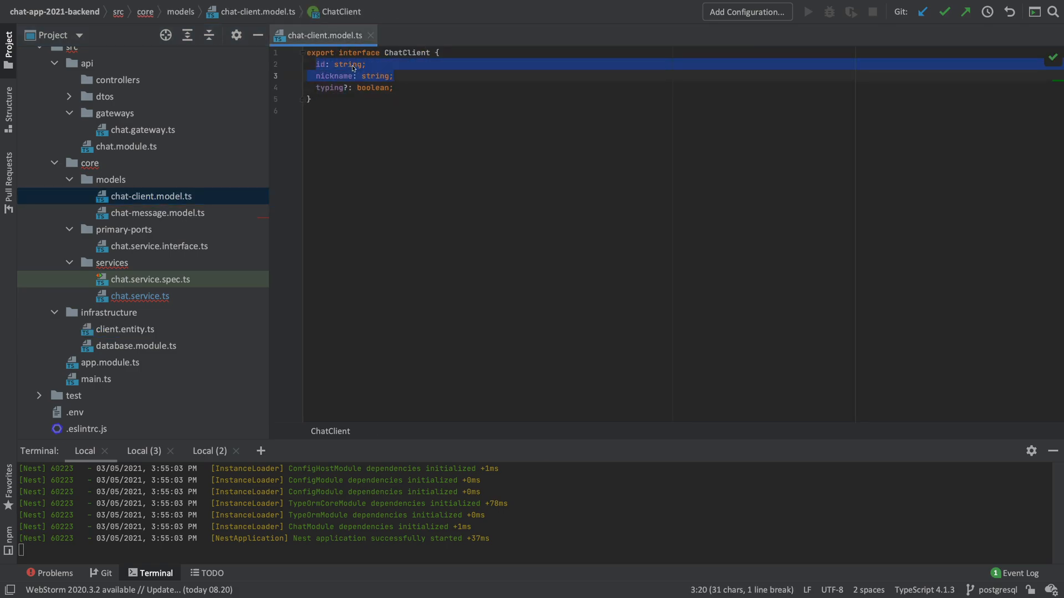
left_click(141, 296)
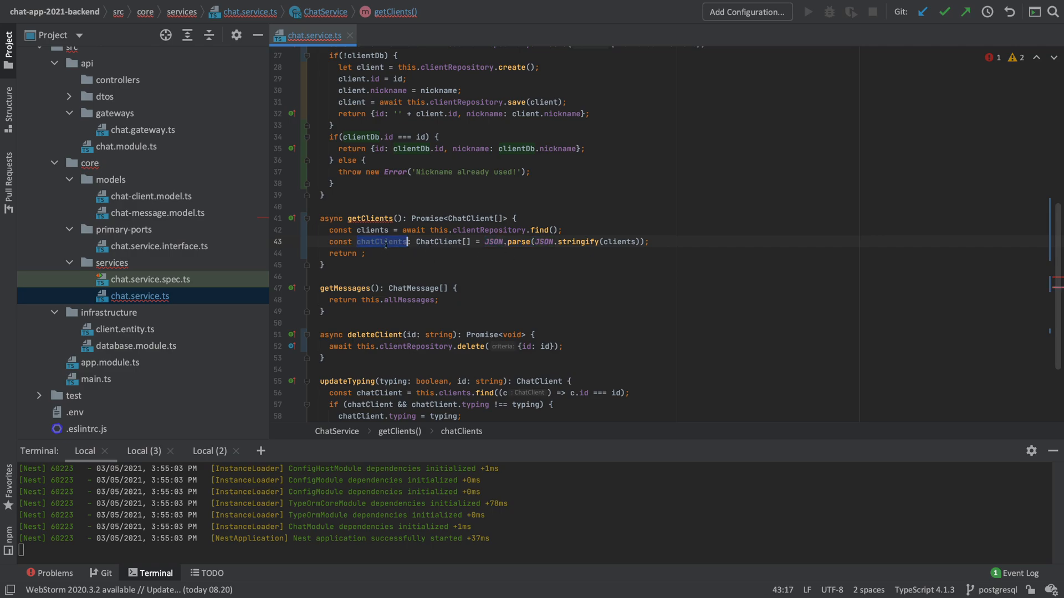
Return chatClients, and declare getClients as Promise<ChatClient[]> and deleteClient as Promise<void> in the interface.
type("chatClients")
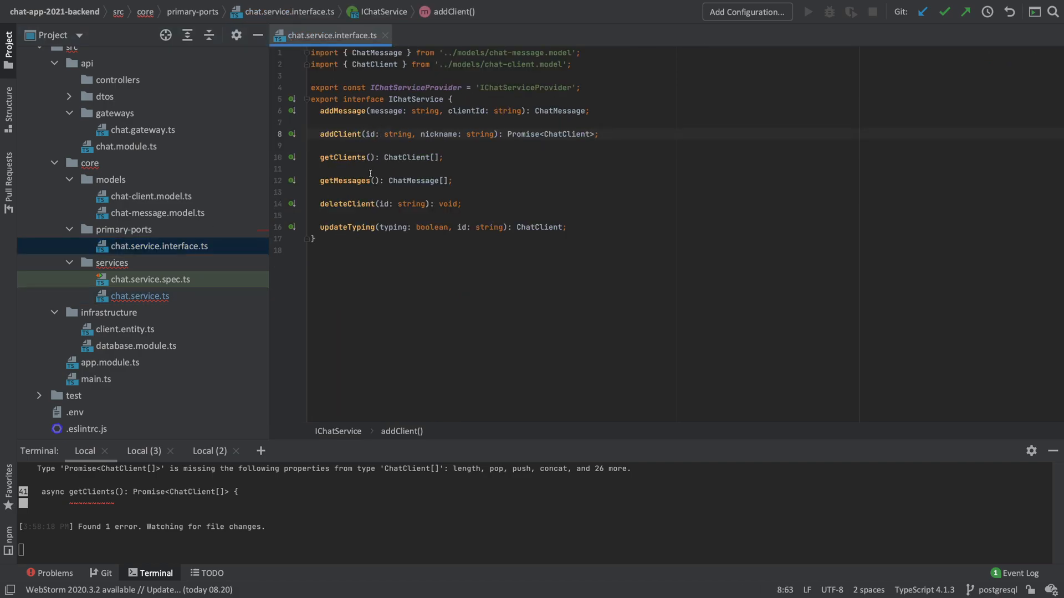
type("Promise<ChatClient[]>")
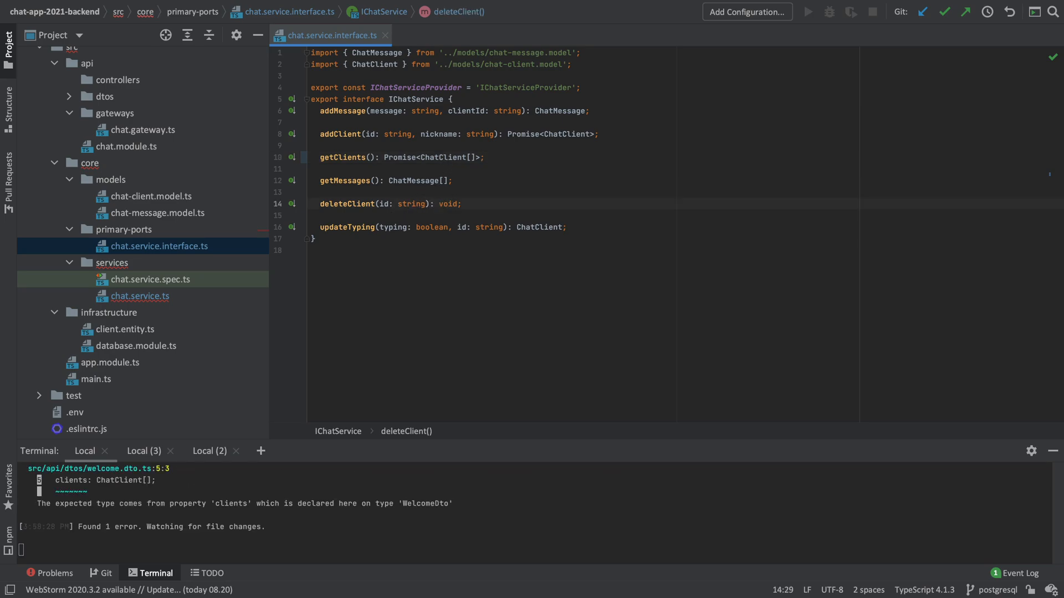
type("Promise<void> {")
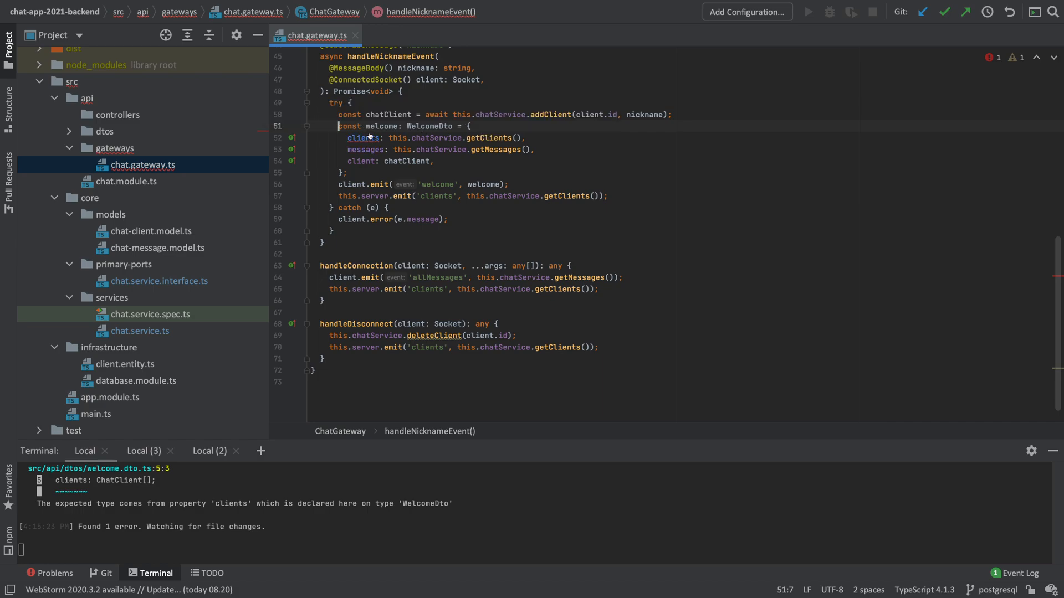
mouse_move(359, 138)
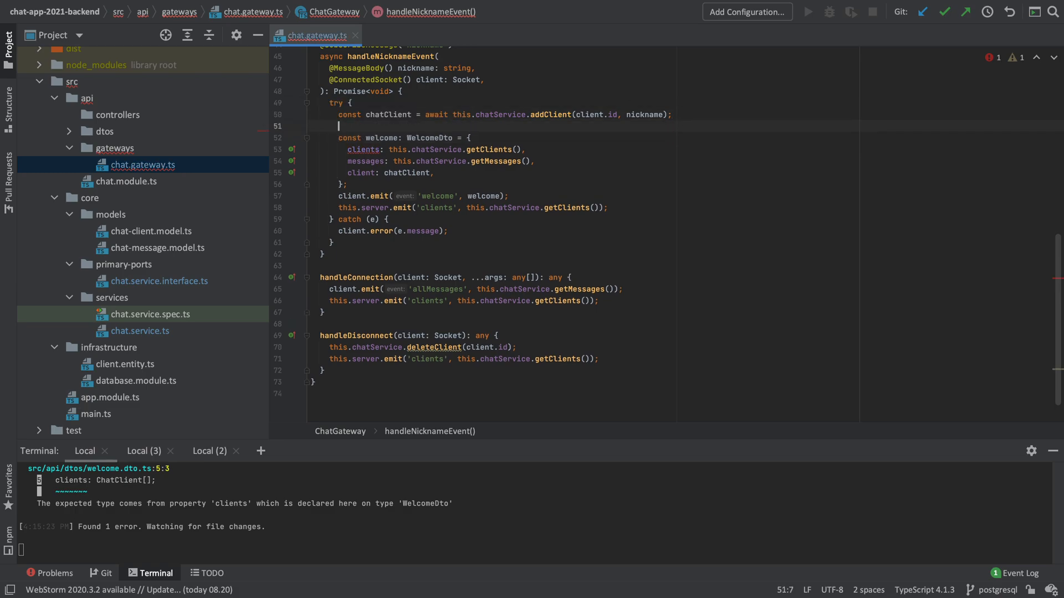
Await getClients into const chatClients and use it in the welcome DTO.
type("const chat")
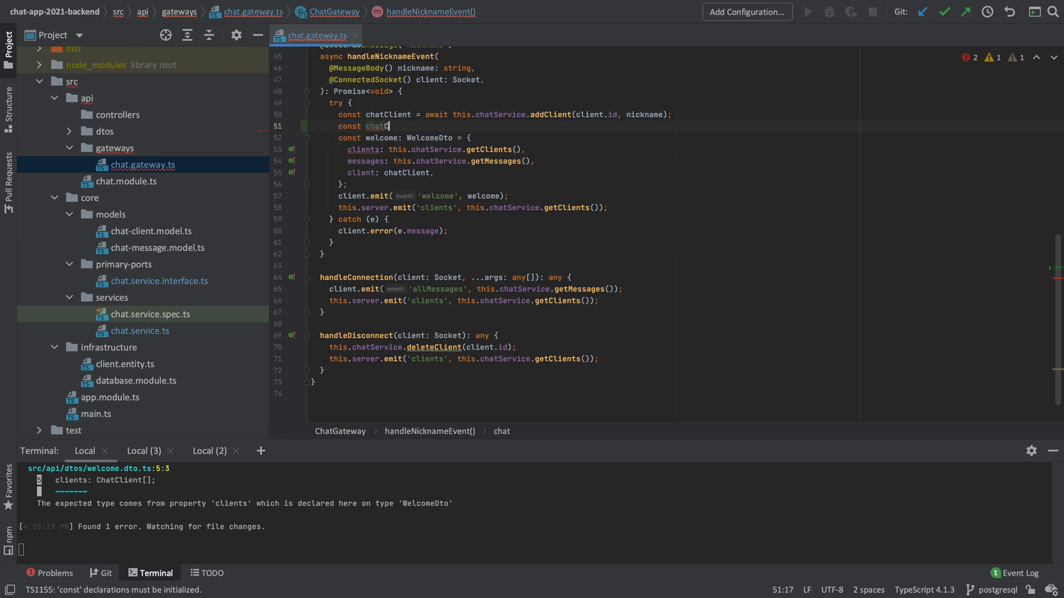
type("Clients =")
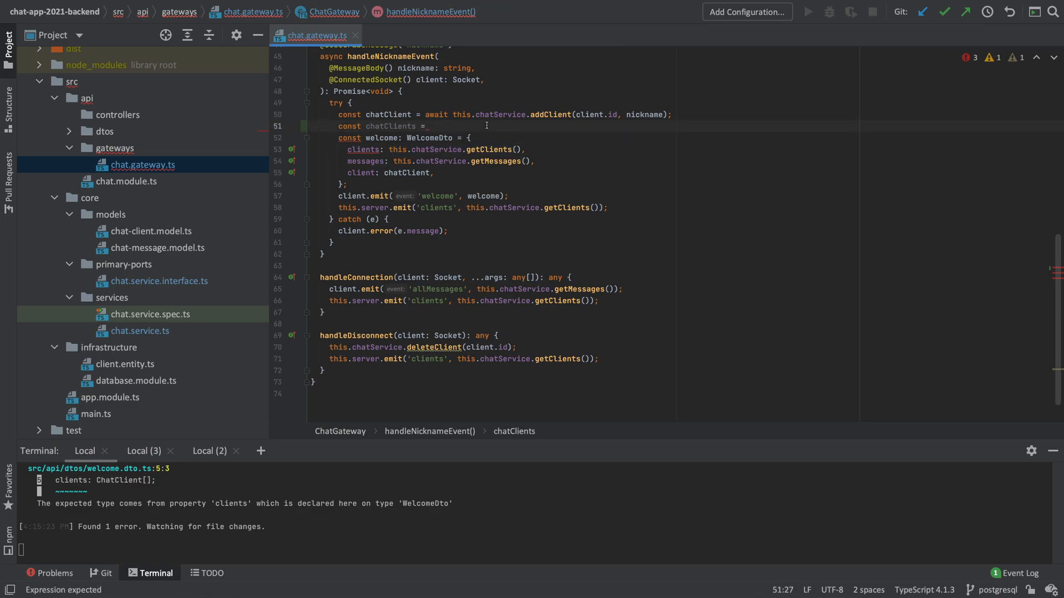
type("await this.chatService.getClients();")
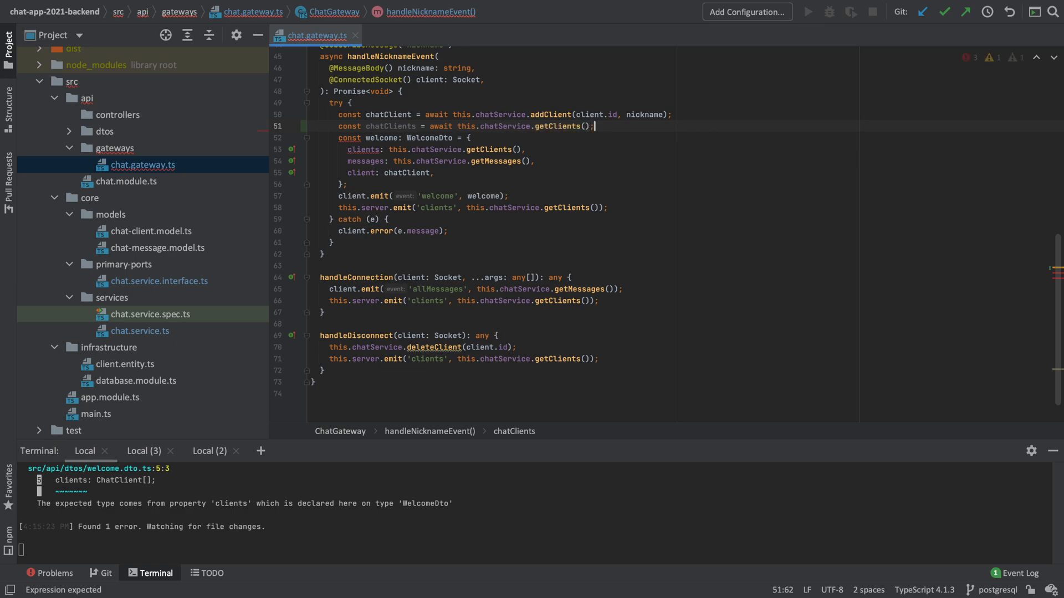
double_click(390, 126)
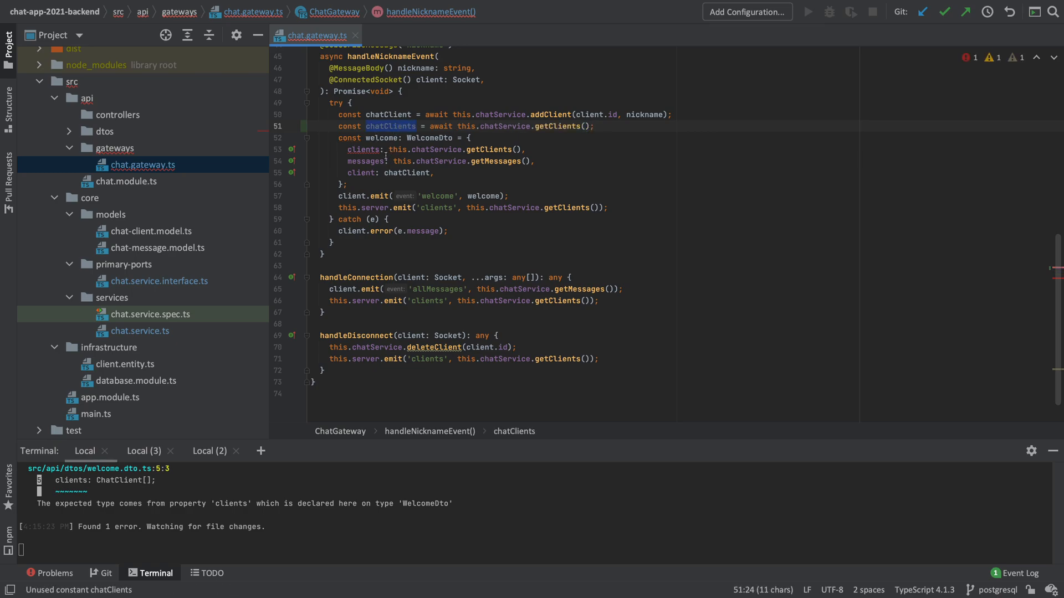
type("chatClients")
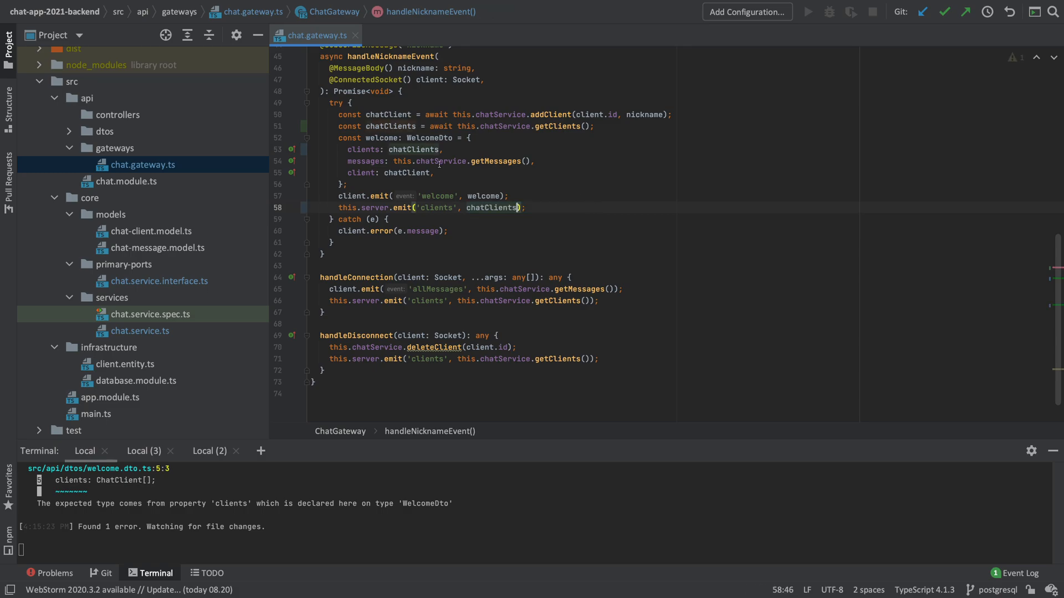
Replace the broadcast with this.server.emit('clients', chatClients).
double_click(382, 137)
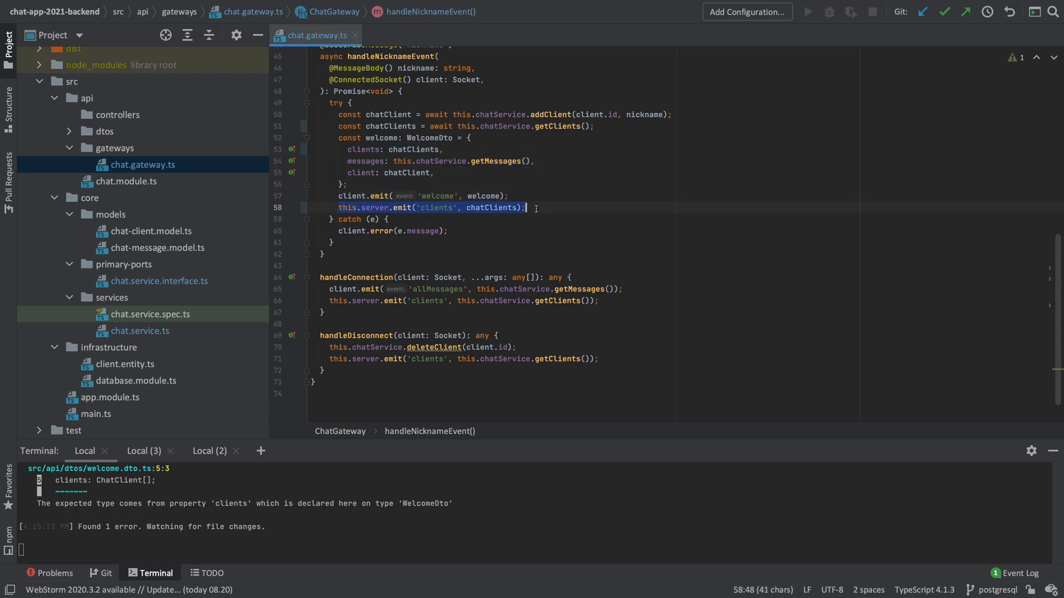
key("Delete")
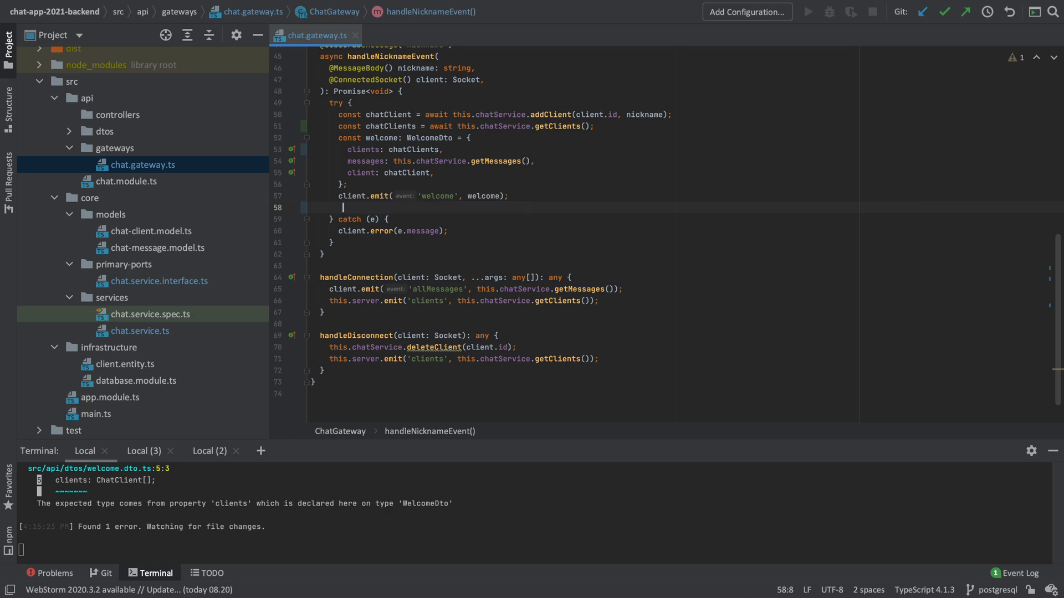
type("this.server.emit('clients', chatClients);")
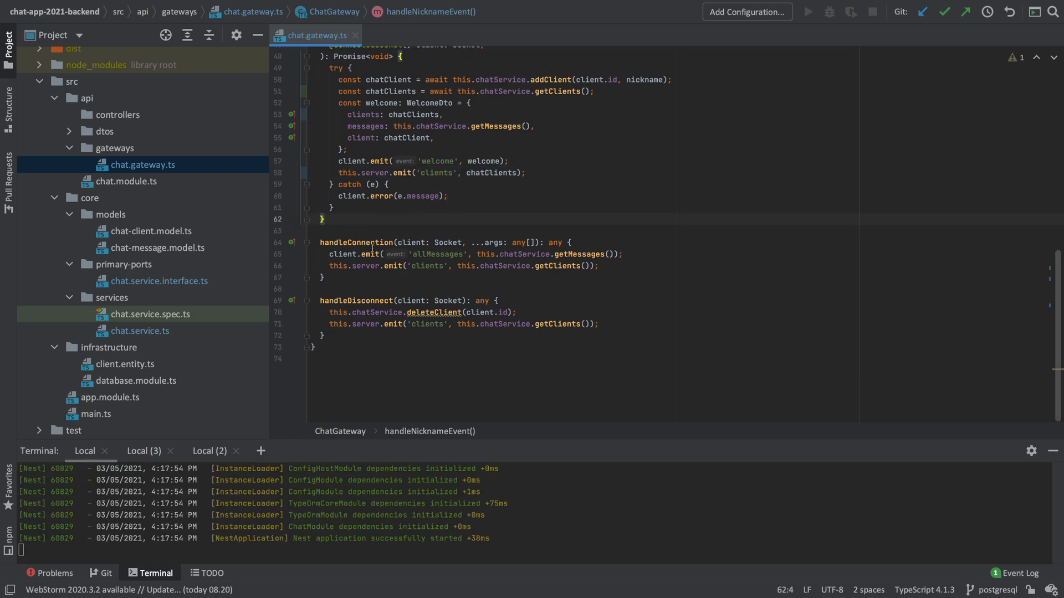
Make handleConnection async returning Promise<any> and await getClients in its broadcast.
double_click(356, 242)
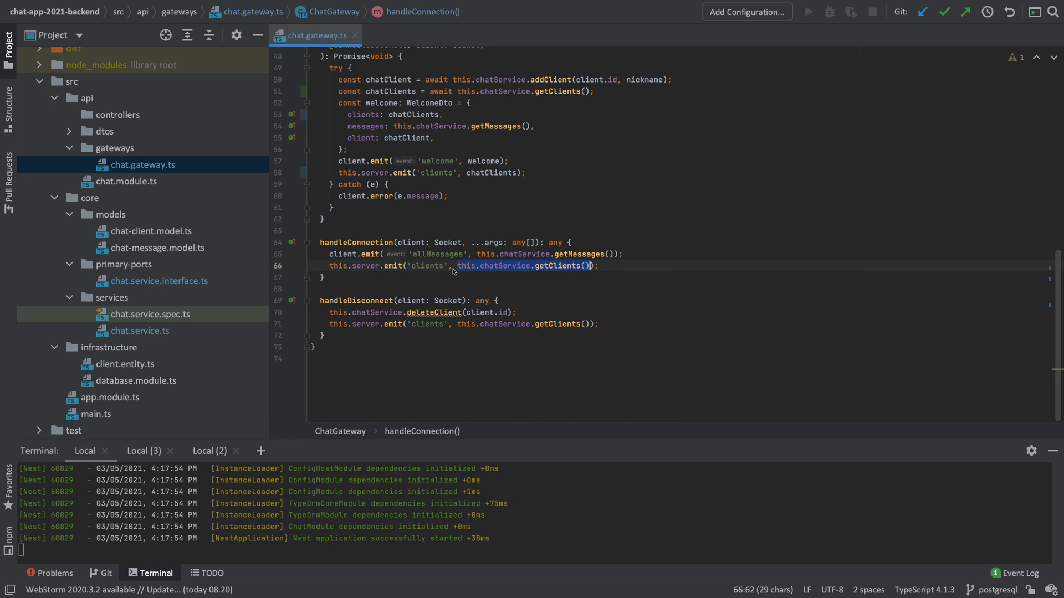
mouse_move(534, 273)
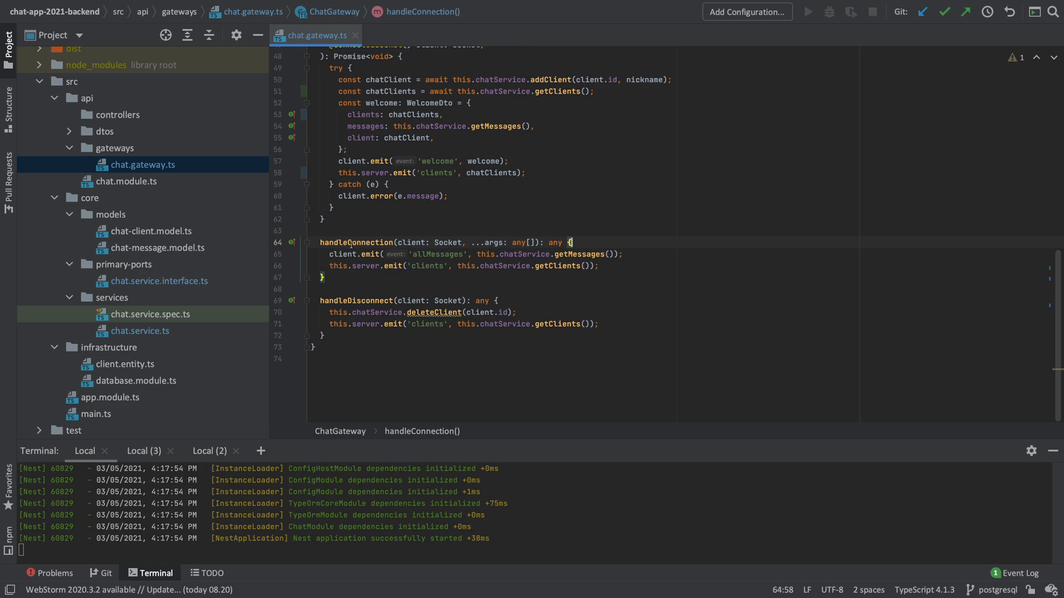
type("async")
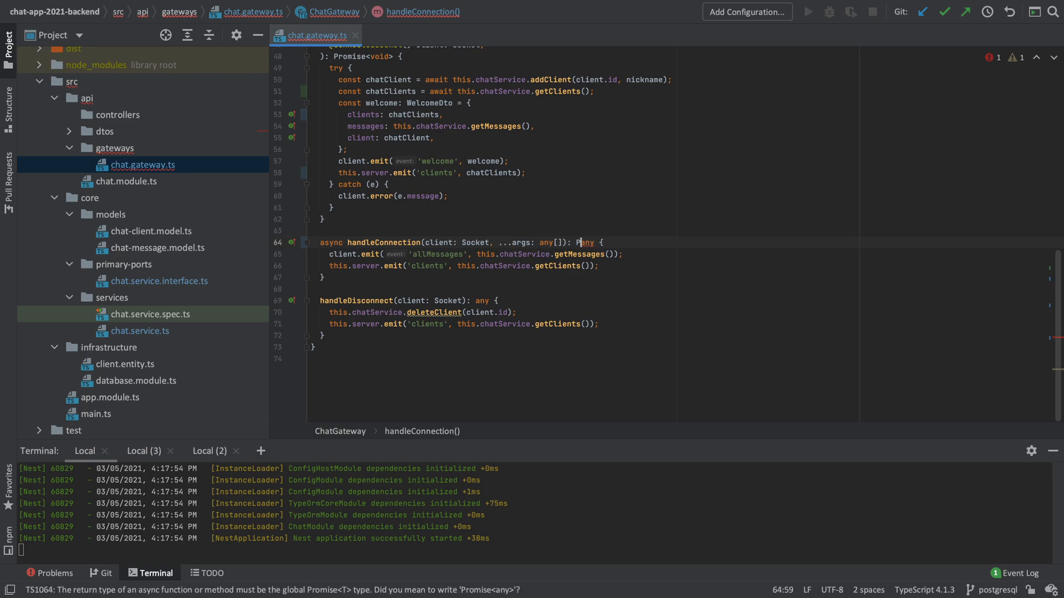
type("romise<any")
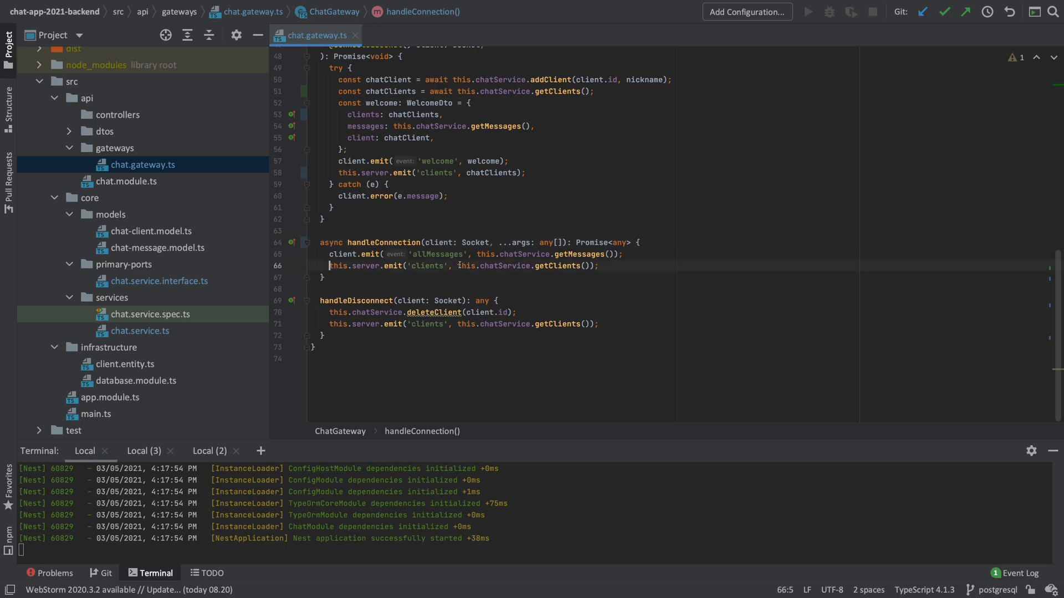
type("await")
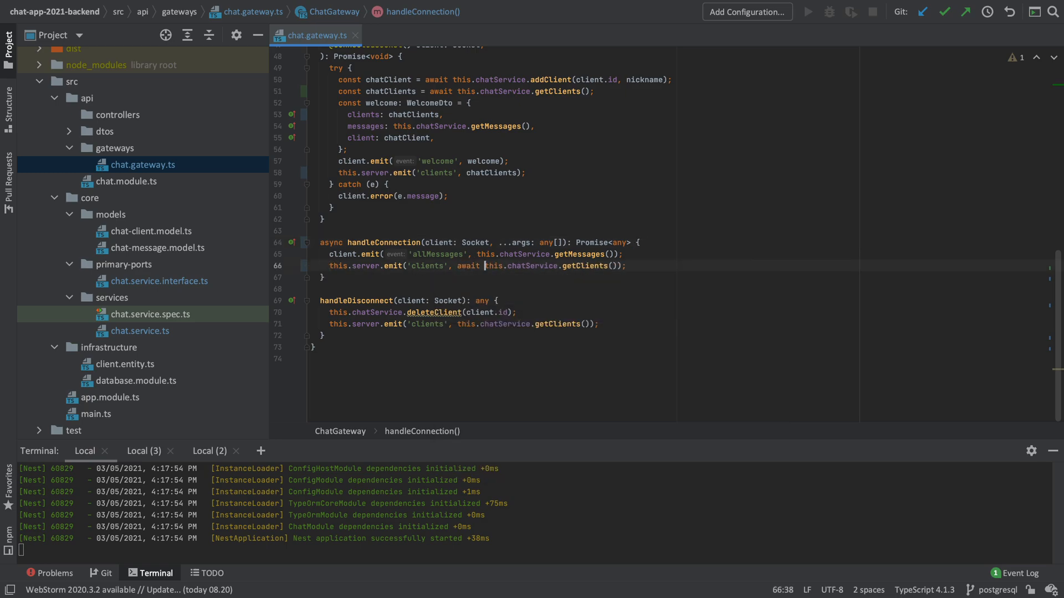
left_click_drag(482, 265, 585, 265)
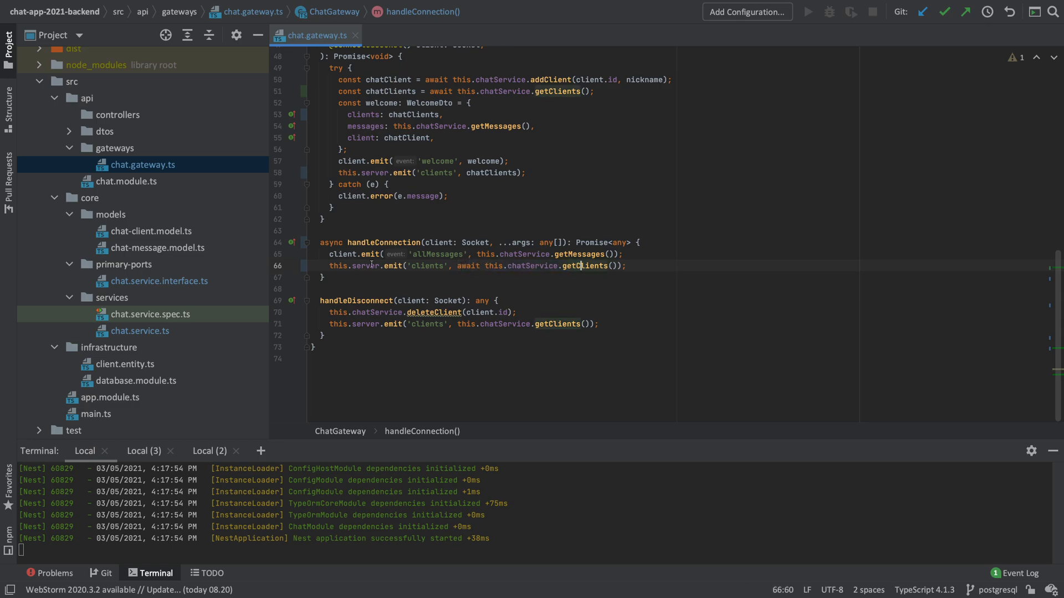
Make handleDisconnect async returning Promise<any> and await getClients in its broadcast.
double_click(331, 243)
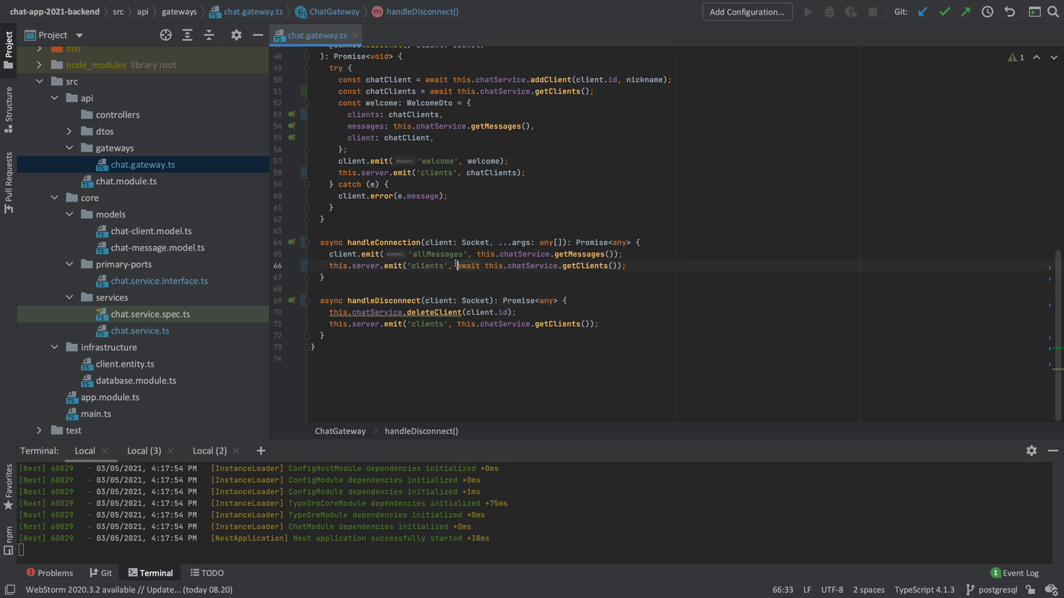
double_click(466, 265)
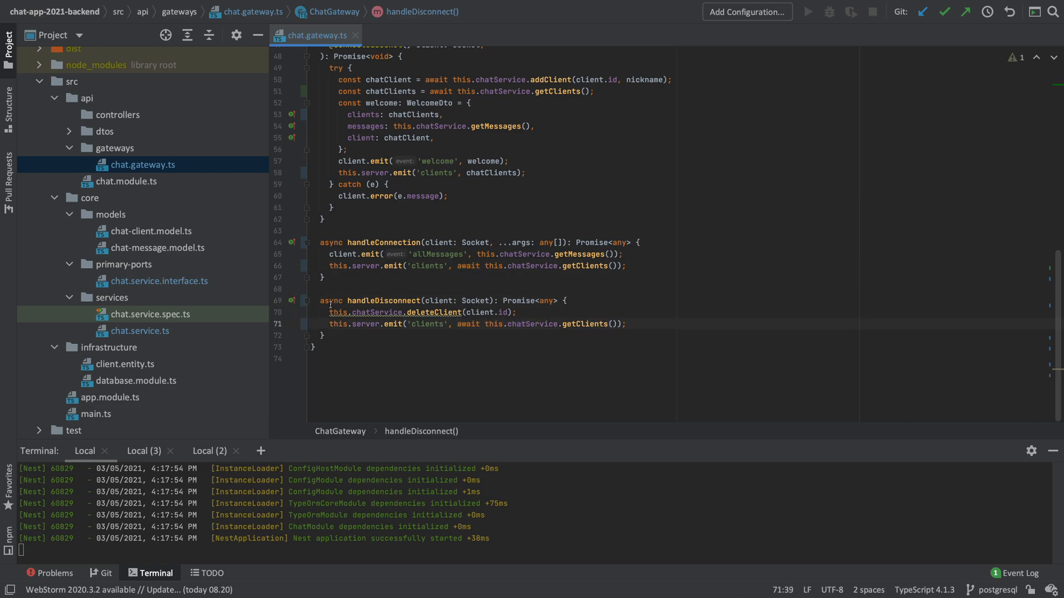
type("await")
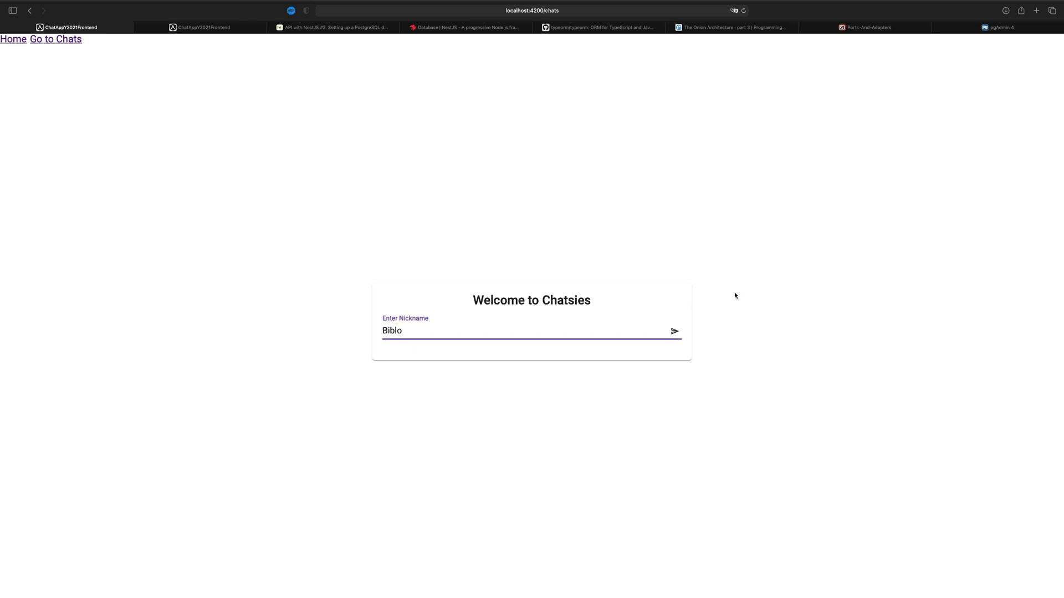
Join the chat as Bilbo2 and confirm Bilbo2 is the only client listed.
left_click(675, 331)
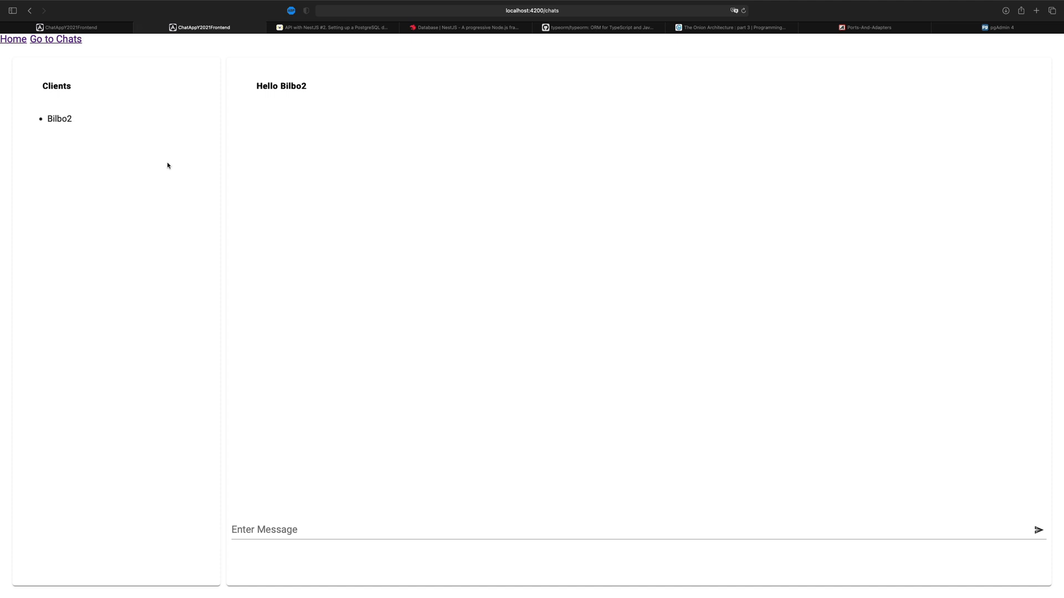
mouse_move(205, 232)
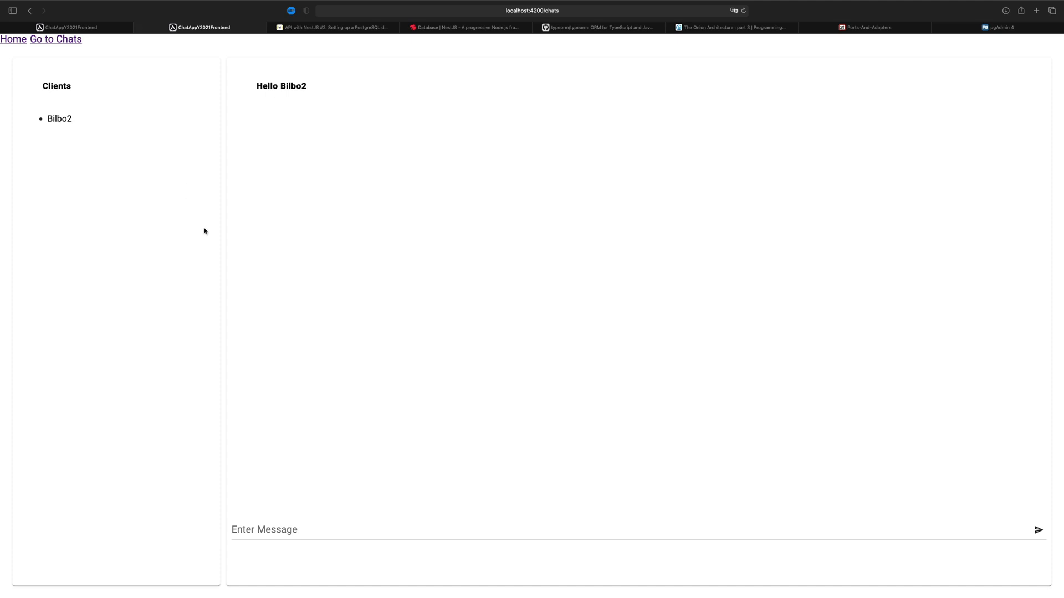
mouse_move(368, 274)
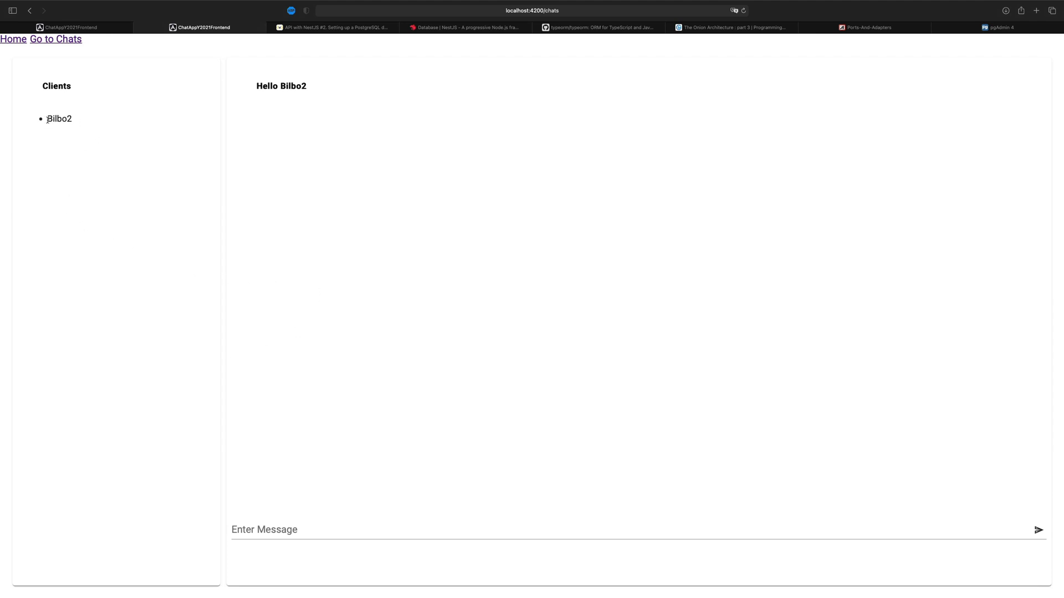
double_click(58, 118)
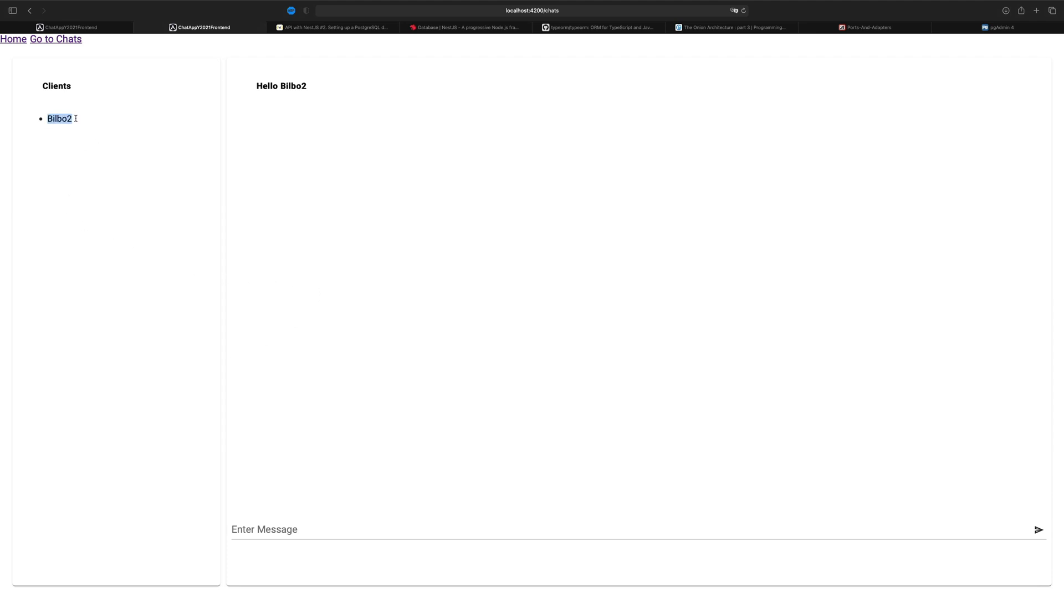
mouse_move(273, 227)
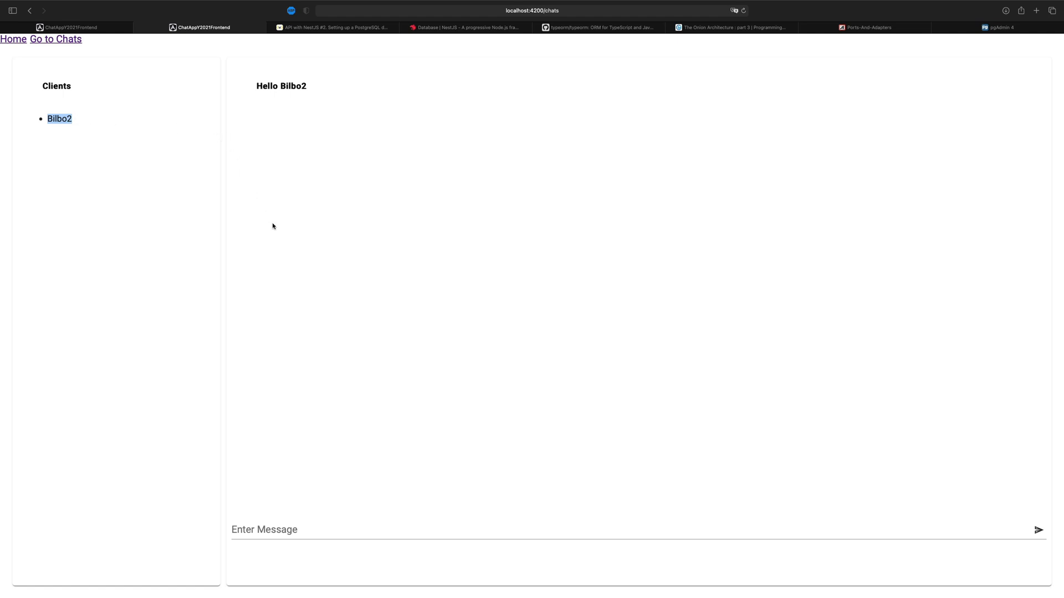
left_click(12, 40)
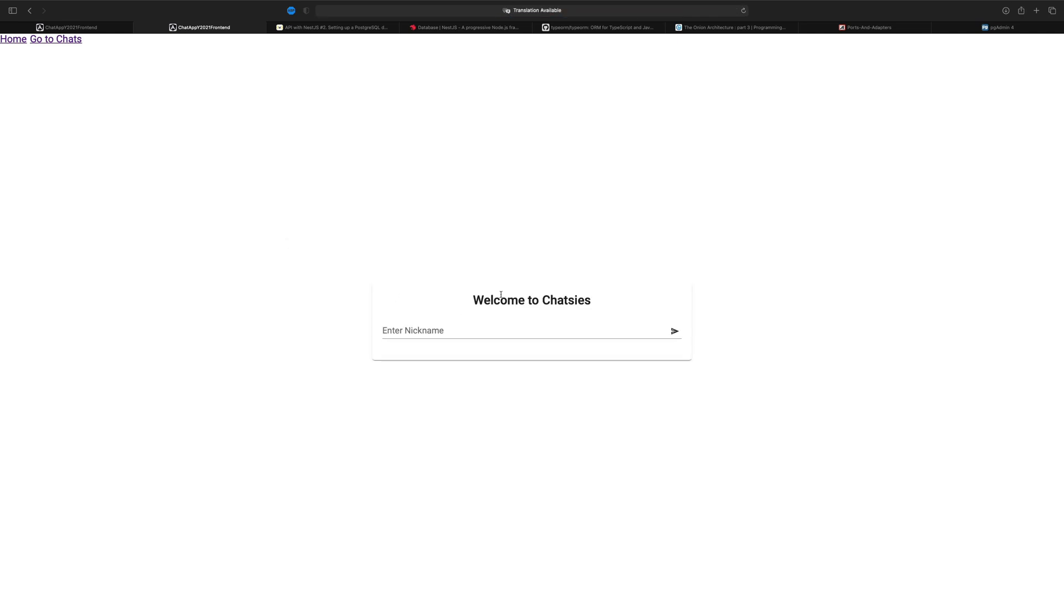